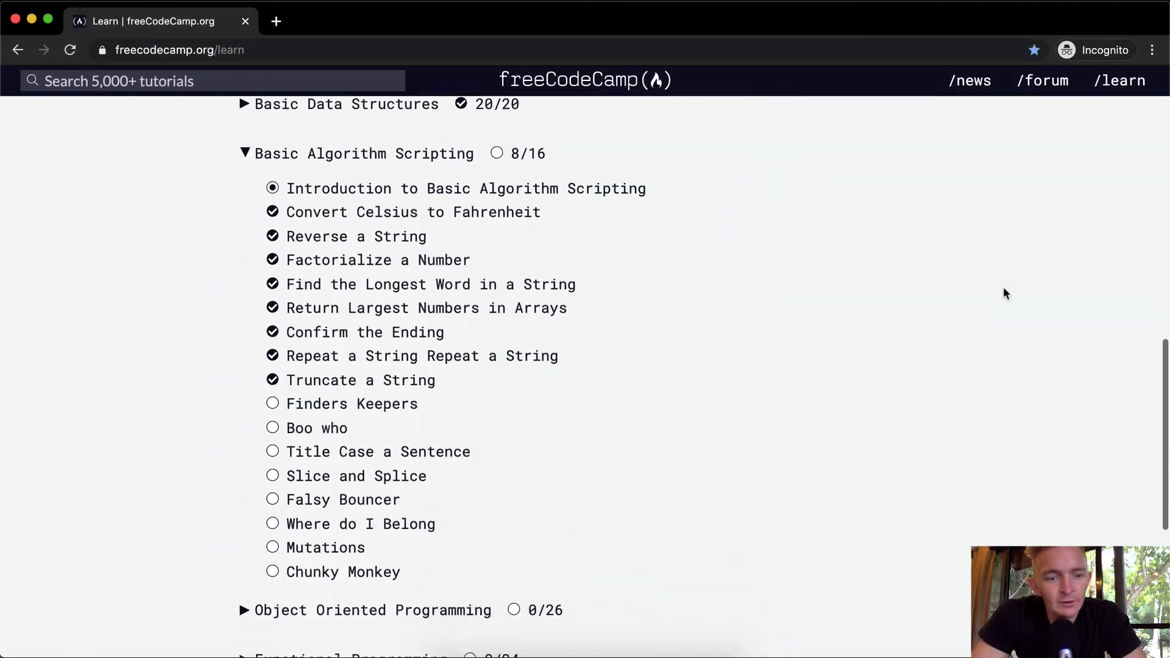
Step: Open the Finders Keepers challenge from the Basic Algorithm Scripting list
{"action": "left_click", "coordinate": [351, 403]}
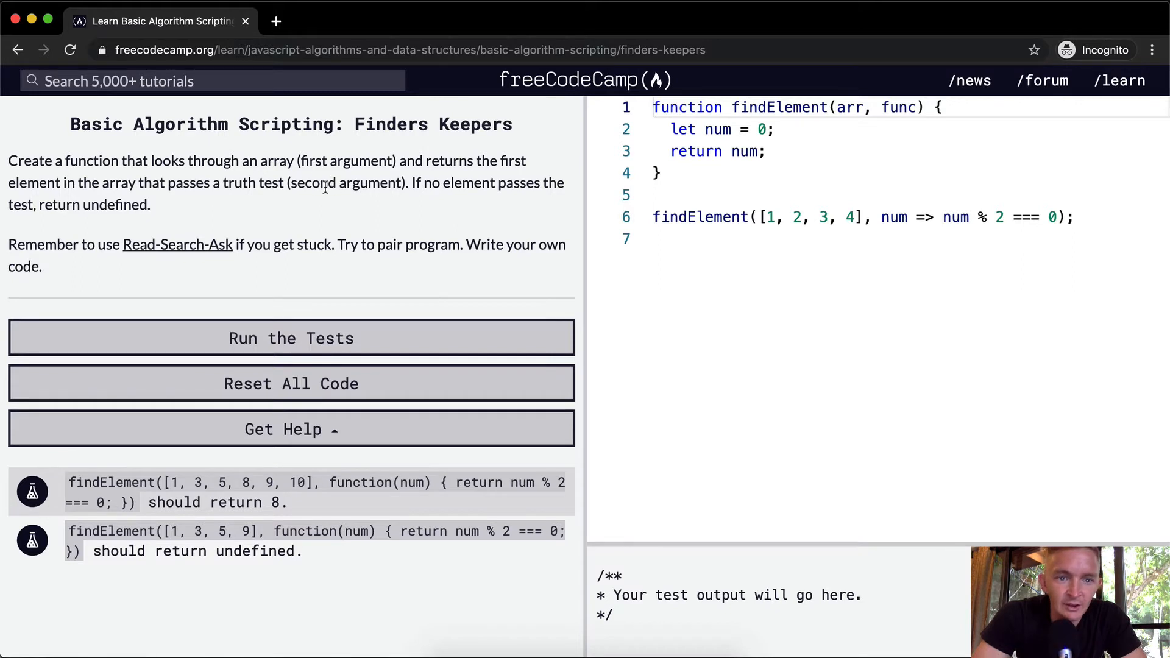
{"action": "mouse_move", "coordinate": [23, 209]}
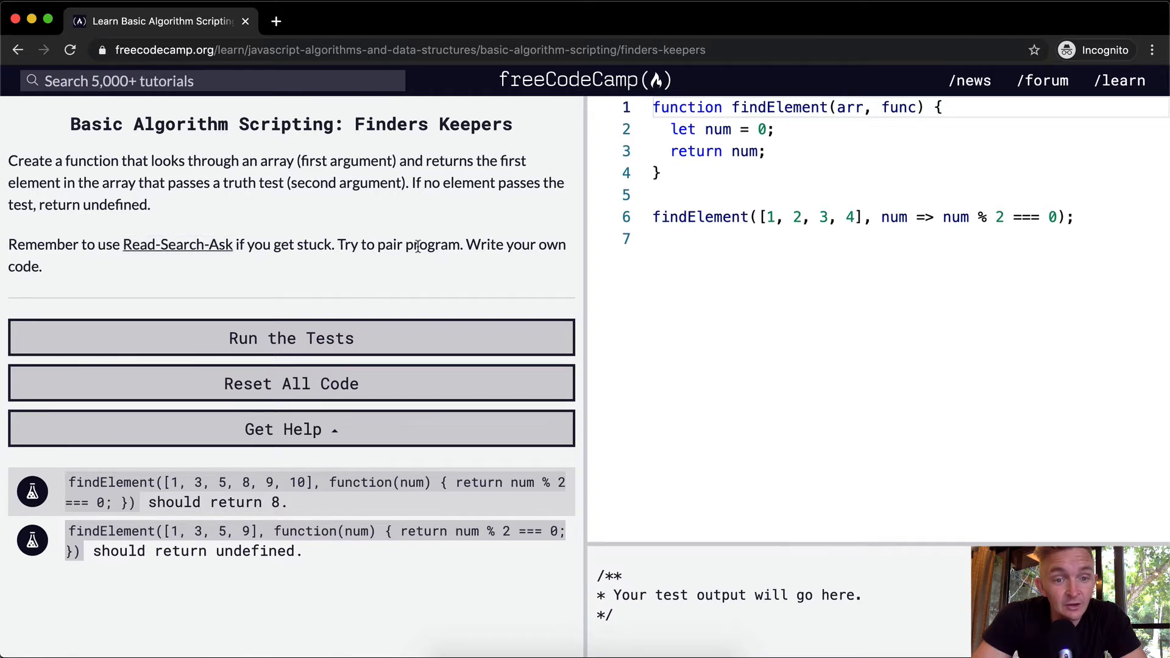
{"action": "mouse_move", "coordinate": [139, 455]}
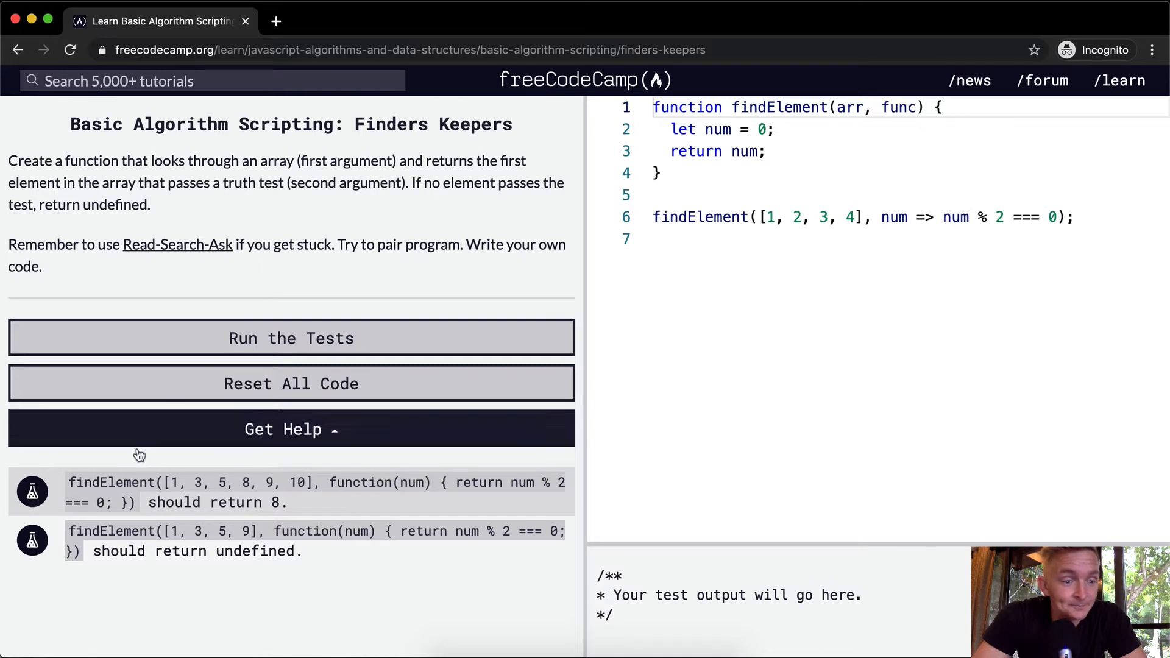
{"action": "mouse_move", "coordinate": [372, 495]}
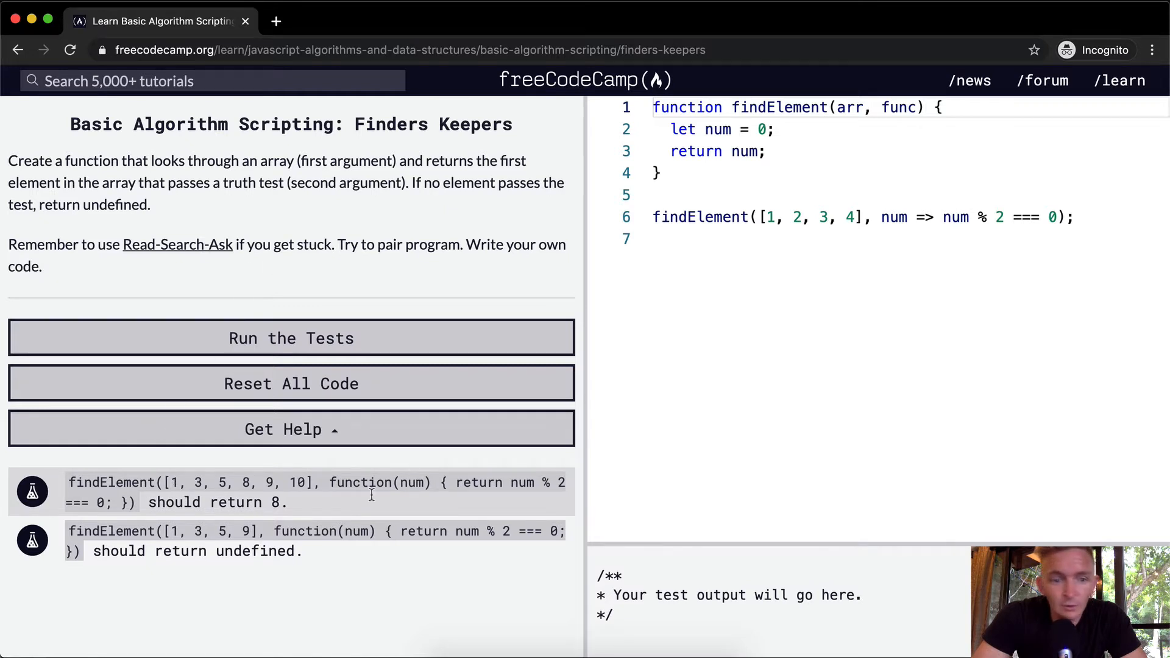
{"action": "mouse_move", "coordinate": [324, 505]}
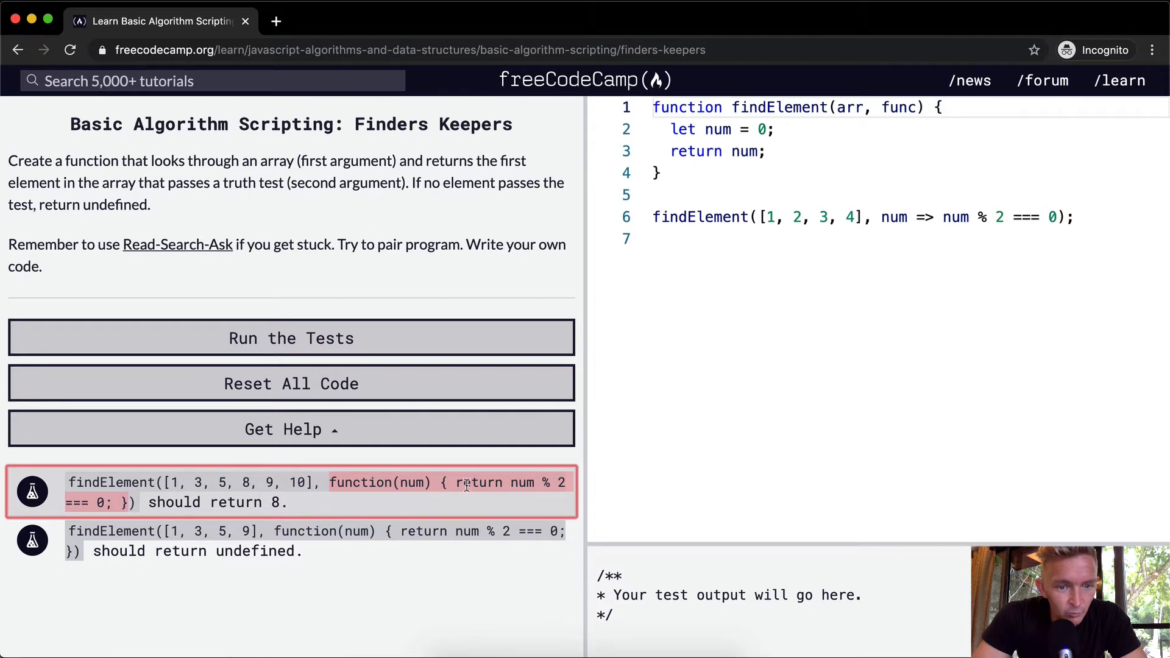
{"action": "mouse_move", "coordinate": [495, 496]}
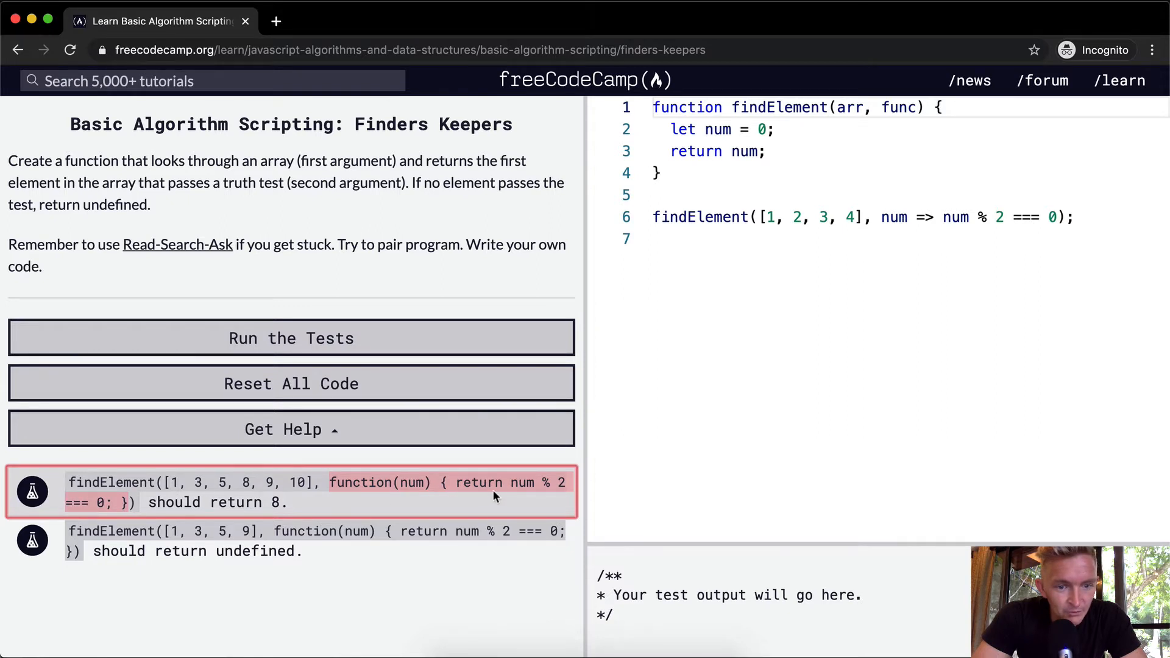
{"action": "mouse_move", "coordinate": [450, 523]}
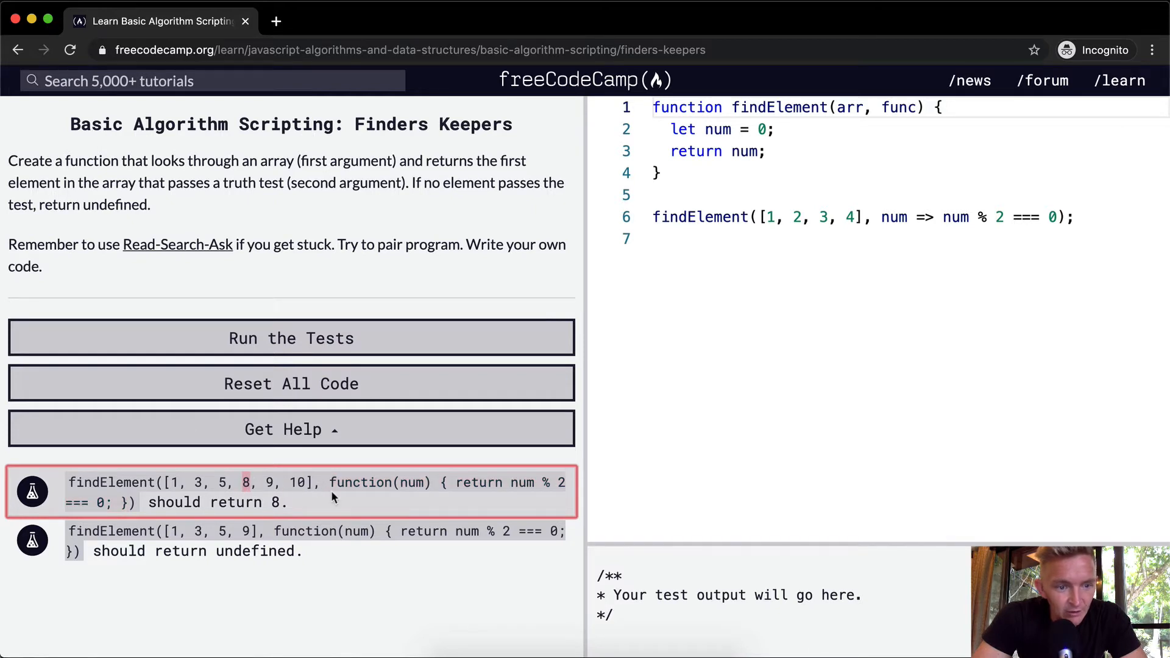
{"action": "mouse_move", "coordinate": [467, 482]}
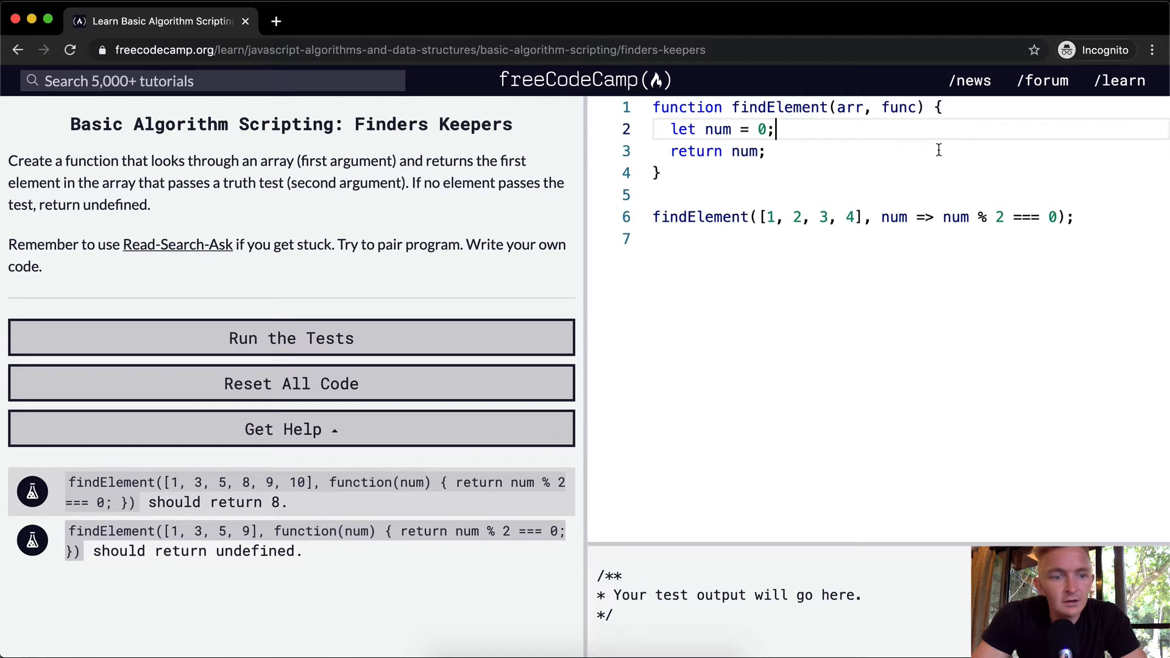
{"action": "mouse_move", "coordinate": [477, 190]}
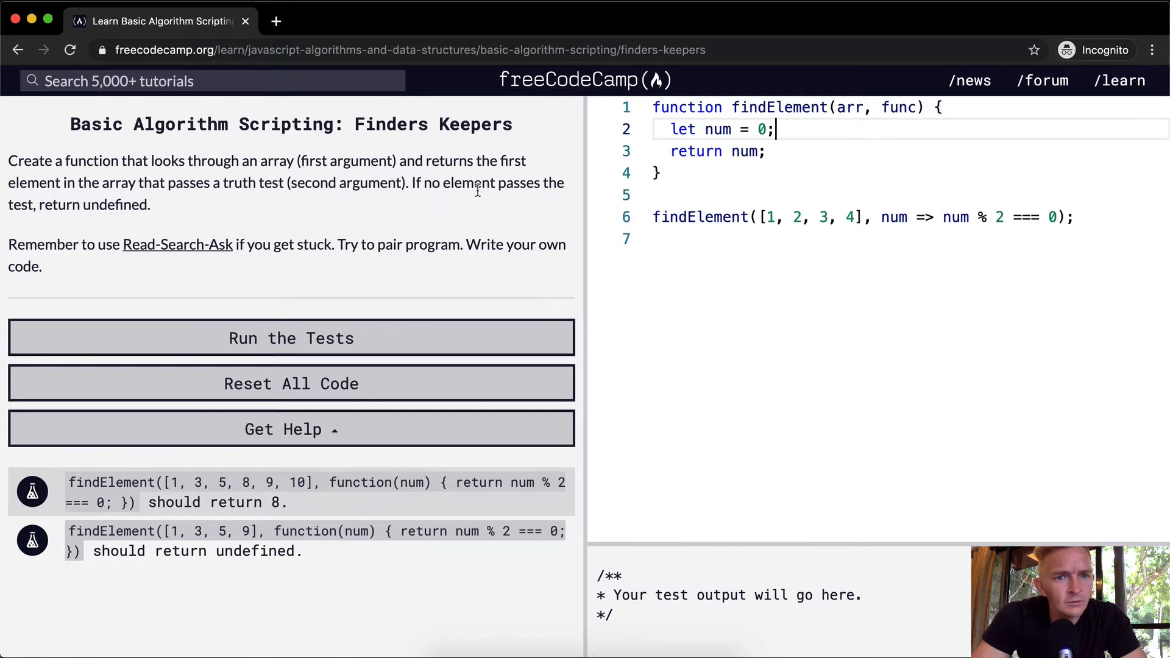
{"action": "mouse_move", "coordinate": [589, 104]}
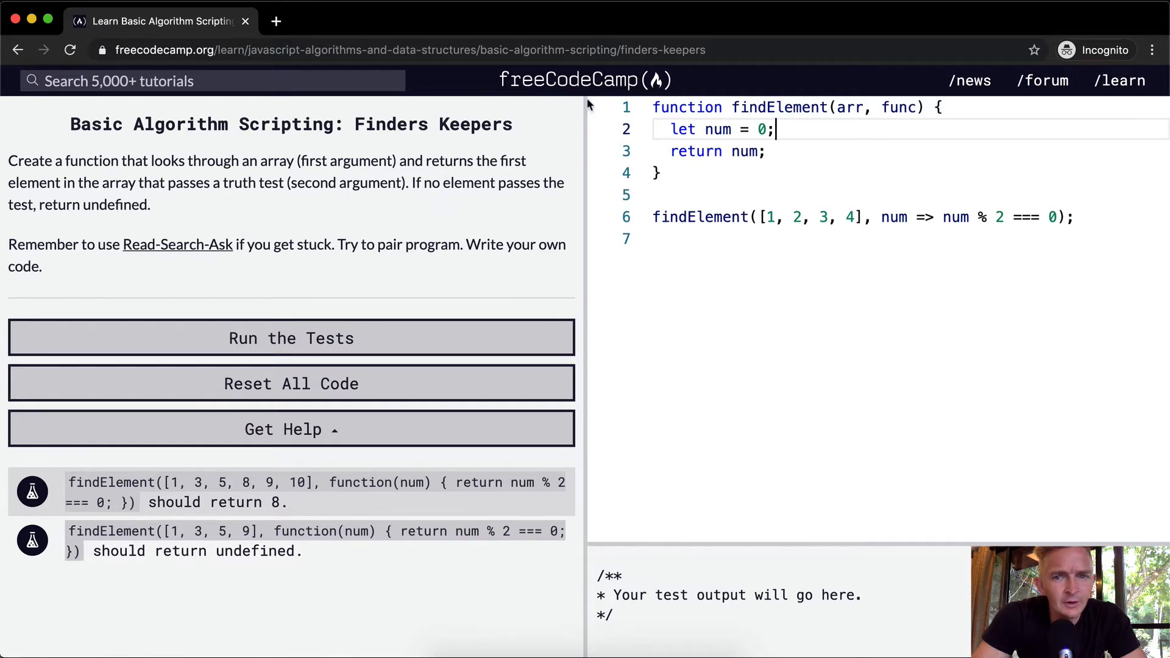
Step: Add a for loop over arr with let i = 0, i < arr.length, i += 1
{"action": "key", "text": "Return"}
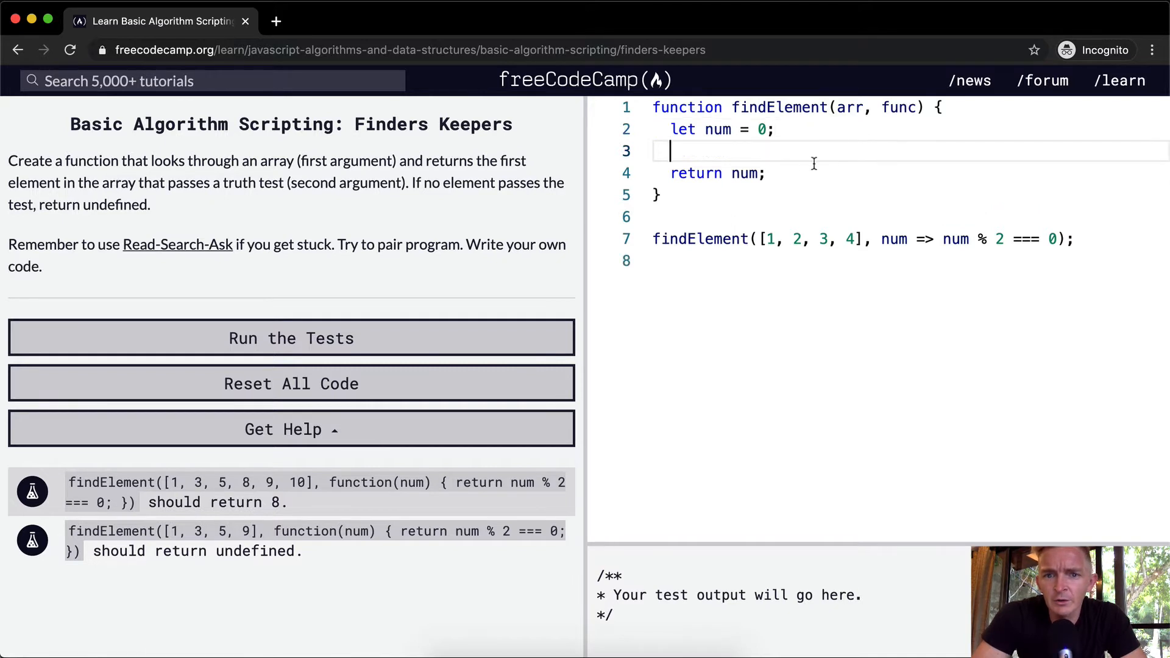
{"action": "type", "text": "a"}
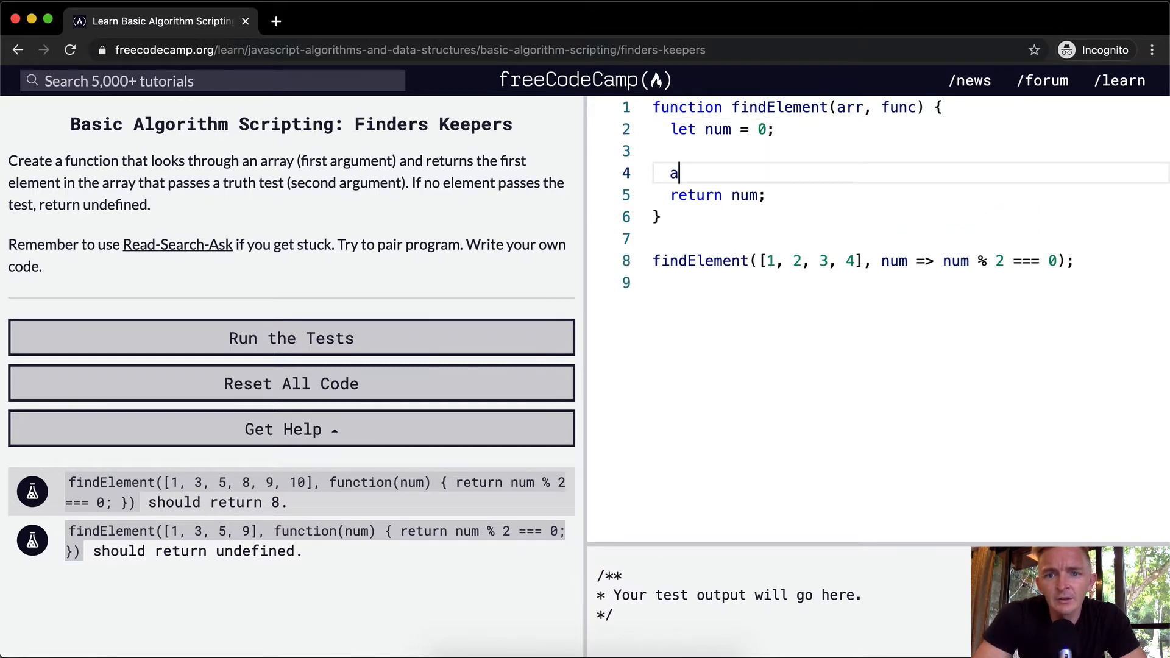
{"action": "key", "text": "Backspace"}
{"action": "type", "text": "for (l"}
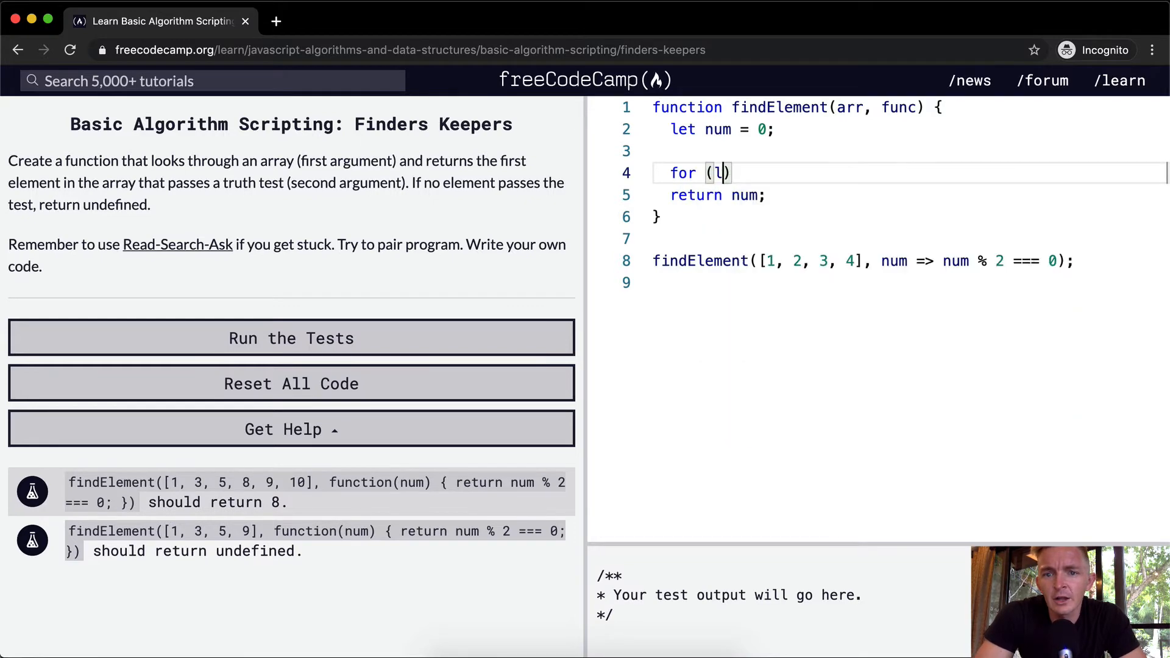
{"action": "type", "text": "let i = 0;"}
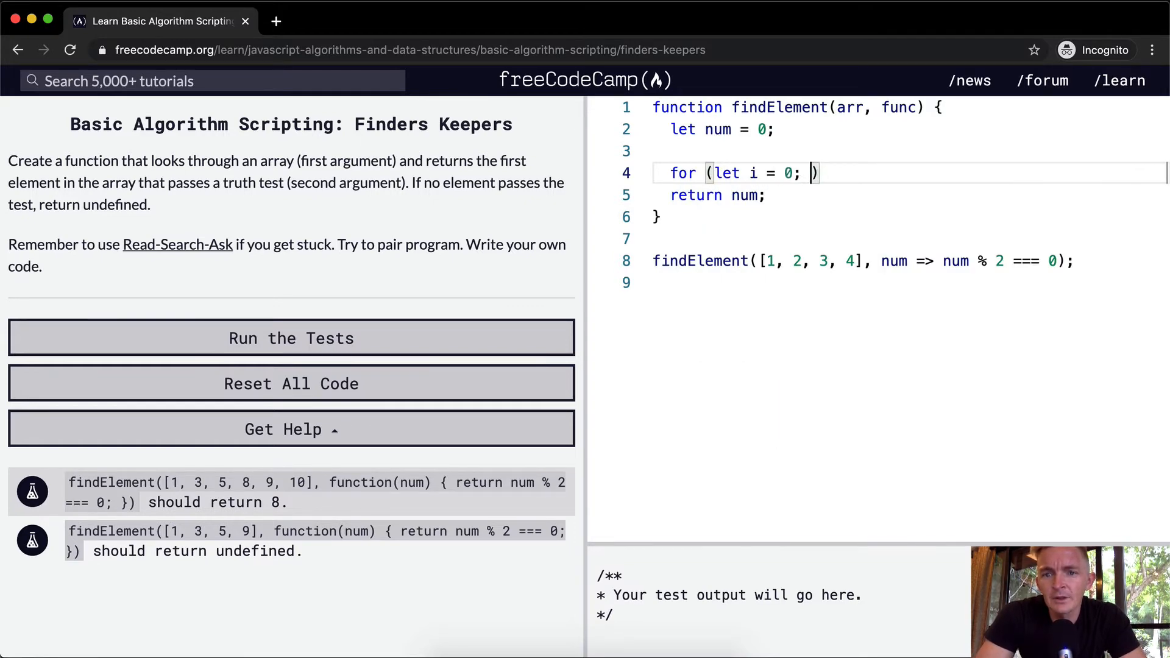
{"action": "type", "text": "i < arr.l"}
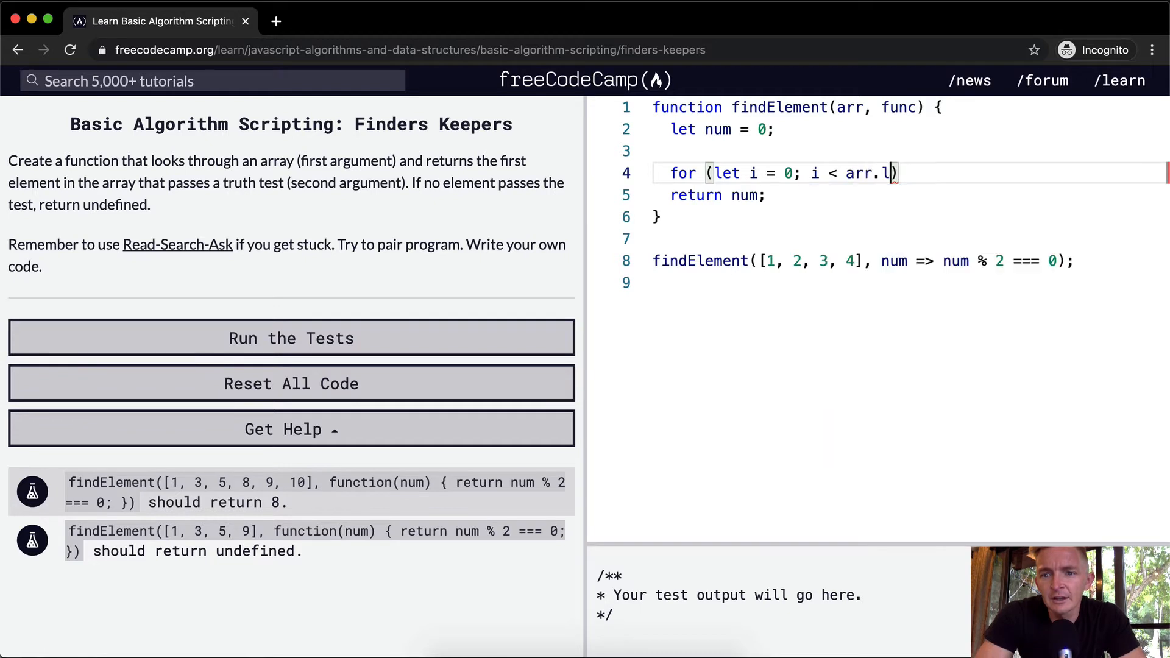
{"action": "type", "text": "enght; i"}
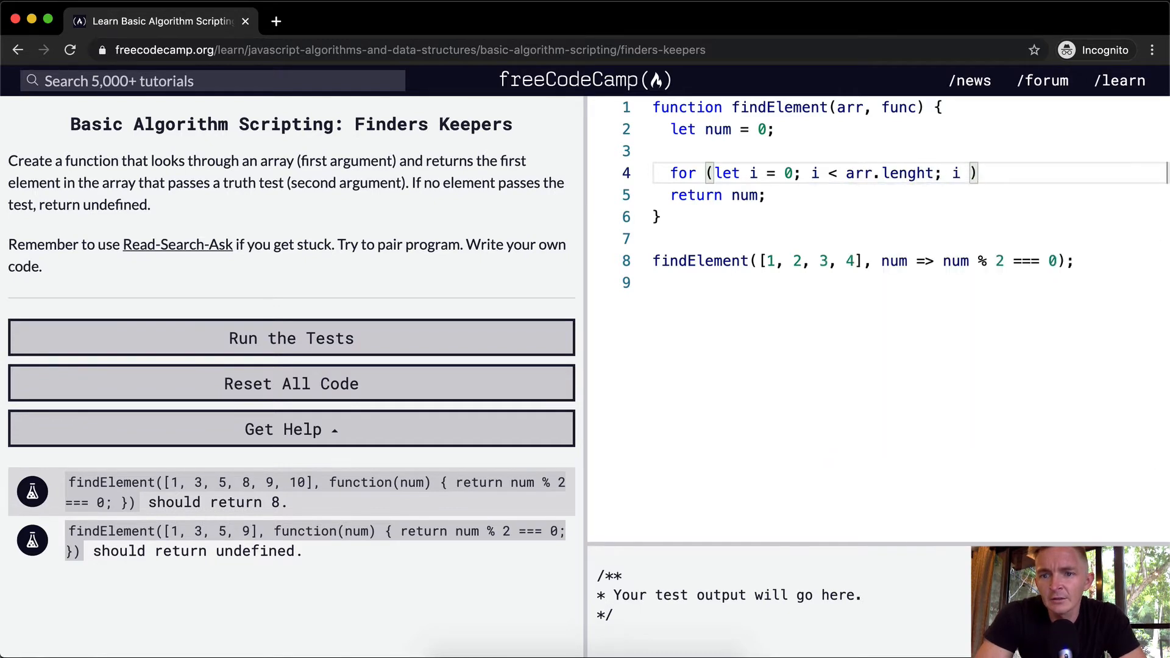
{"action": "type", "text": "+= 1) {}"}
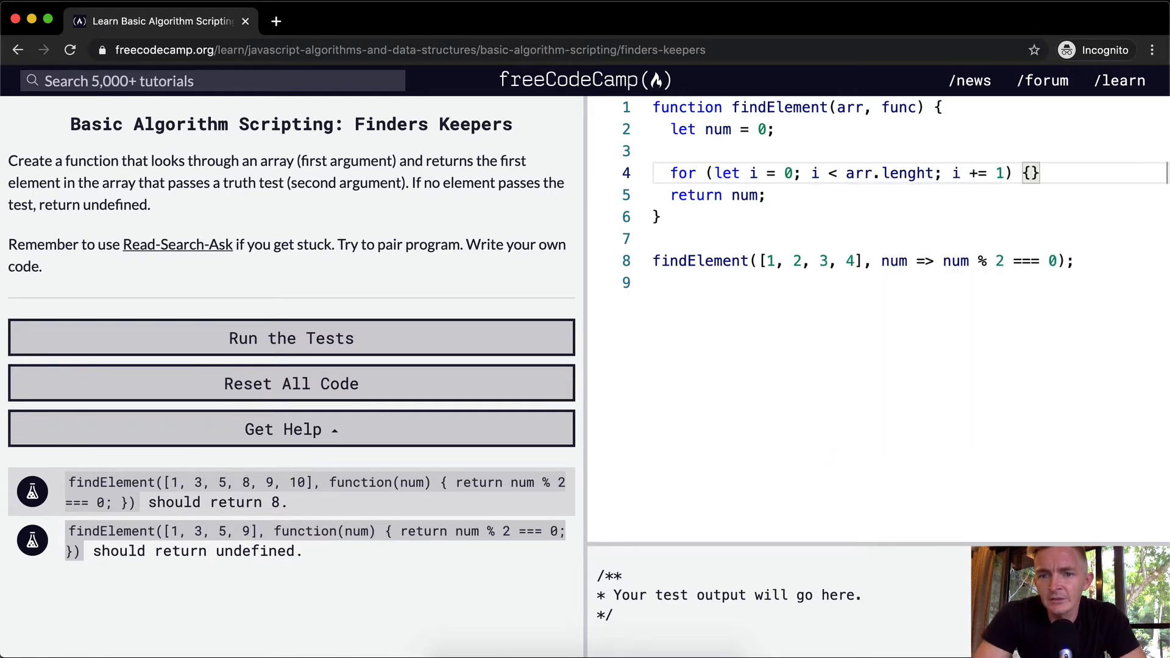
{"action": "key", "text": "Enter"}
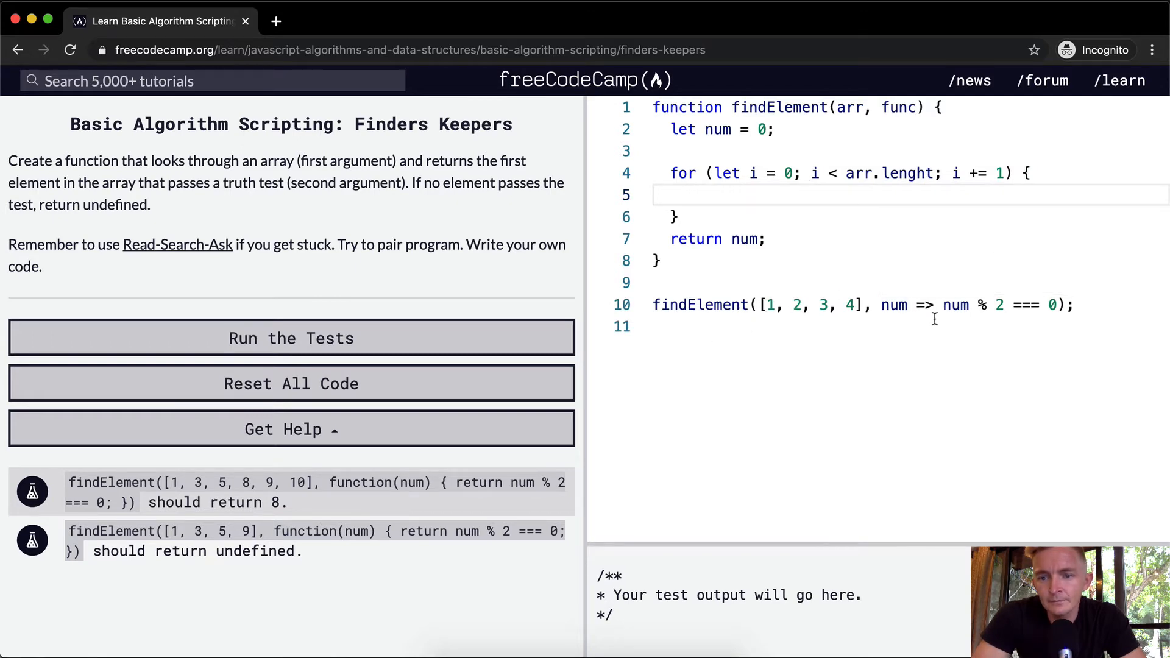
{"action": "mouse_move", "coordinate": [936, 295]}
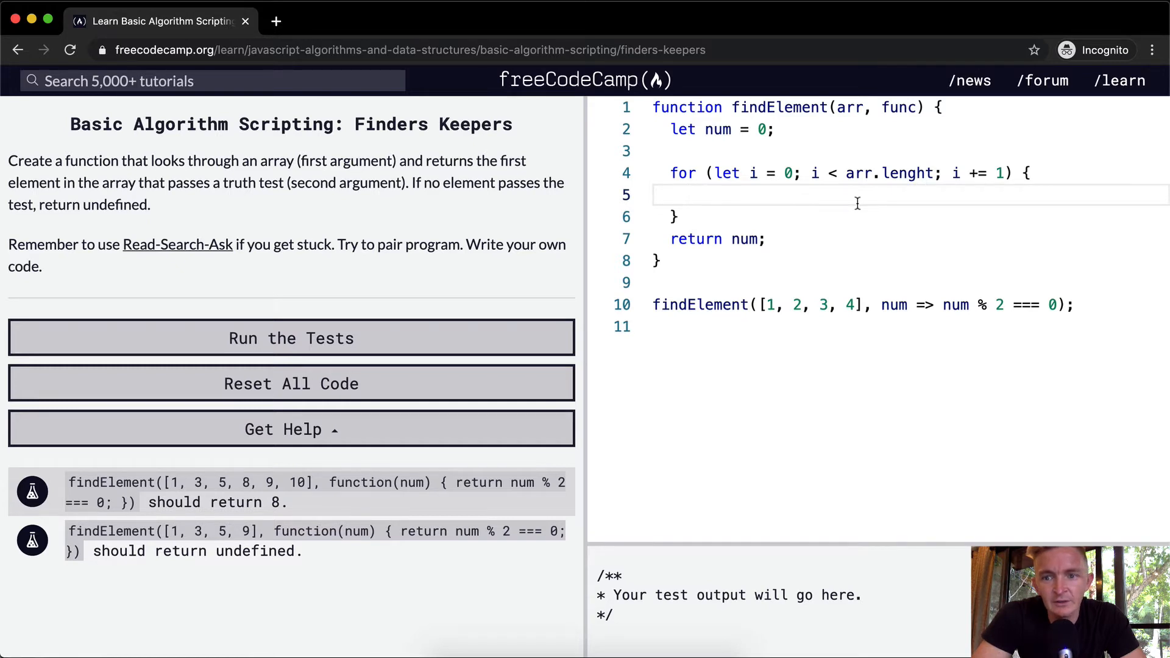
Step: Inside the loop, return arr[i] if func(arr[i]) passes; change the final return num to undefined
{"action": "type", "text": "func()"}
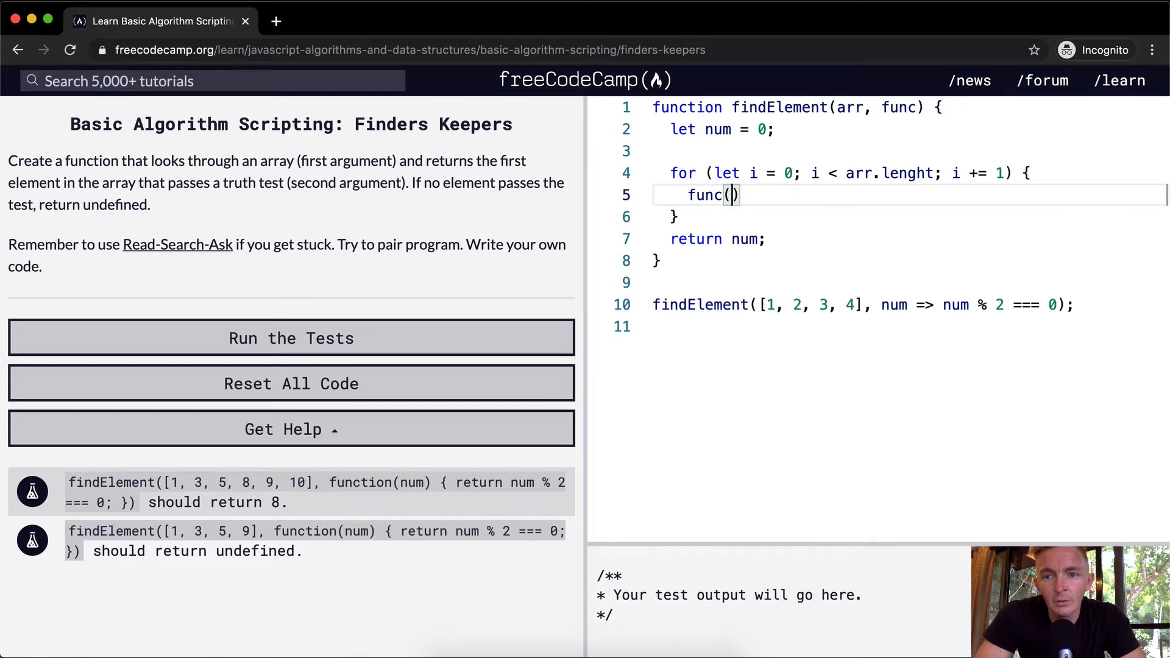
{"action": "type", "text": "arr[i"}
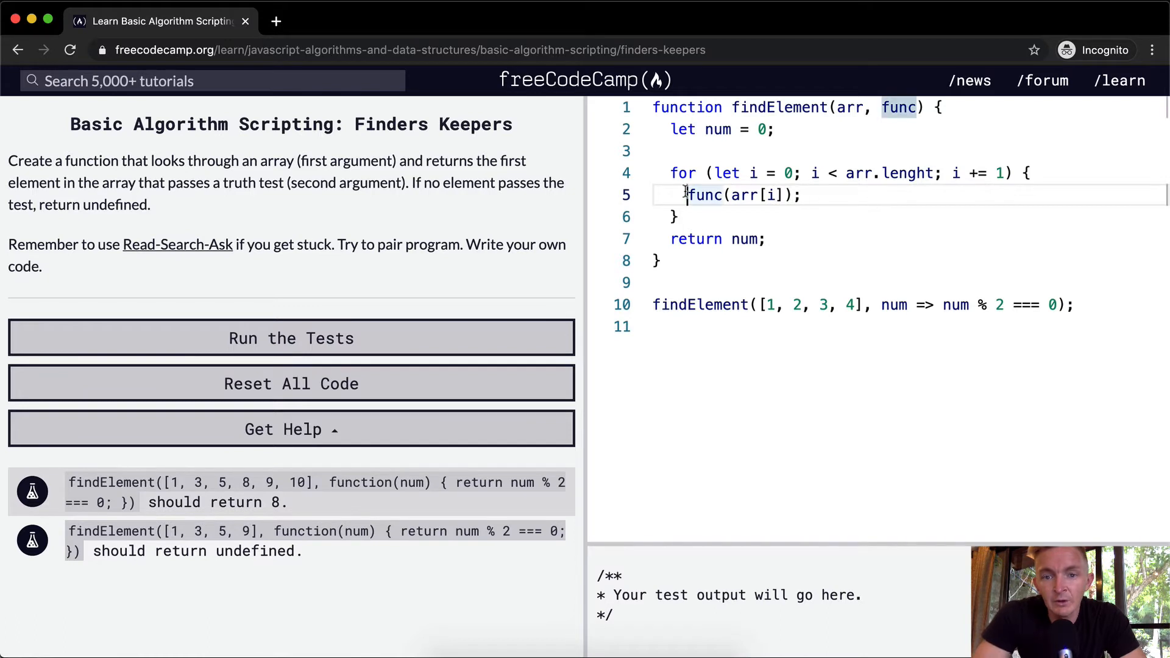
{"action": "type", "text": "if ("}
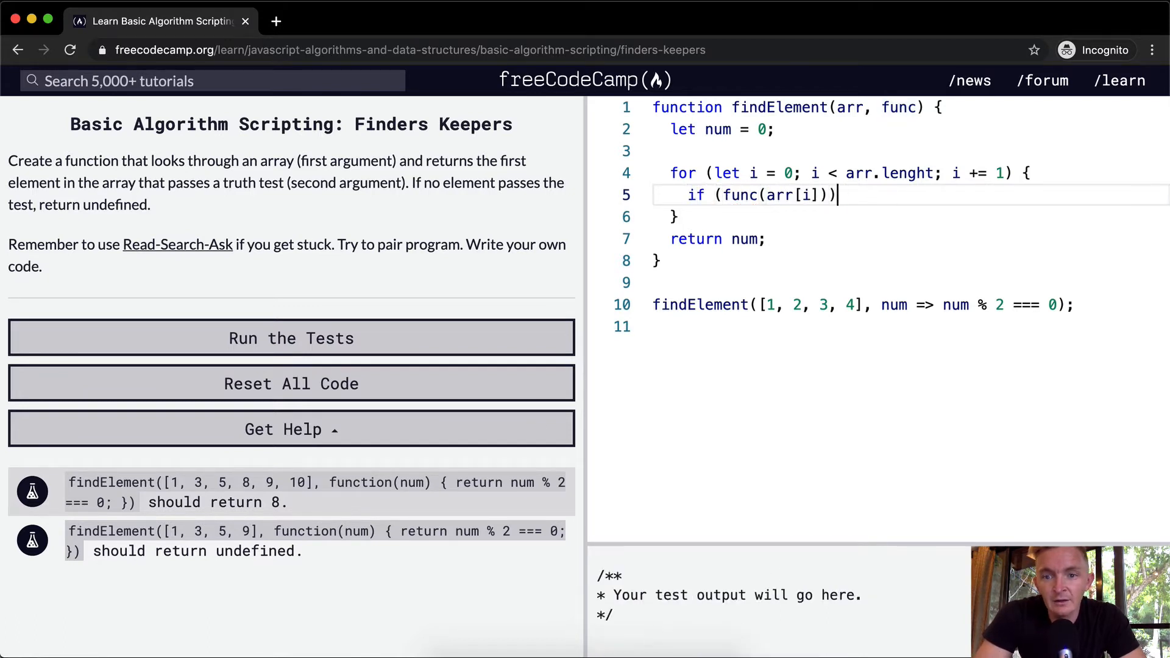
{"action": "type", "text": "=="}
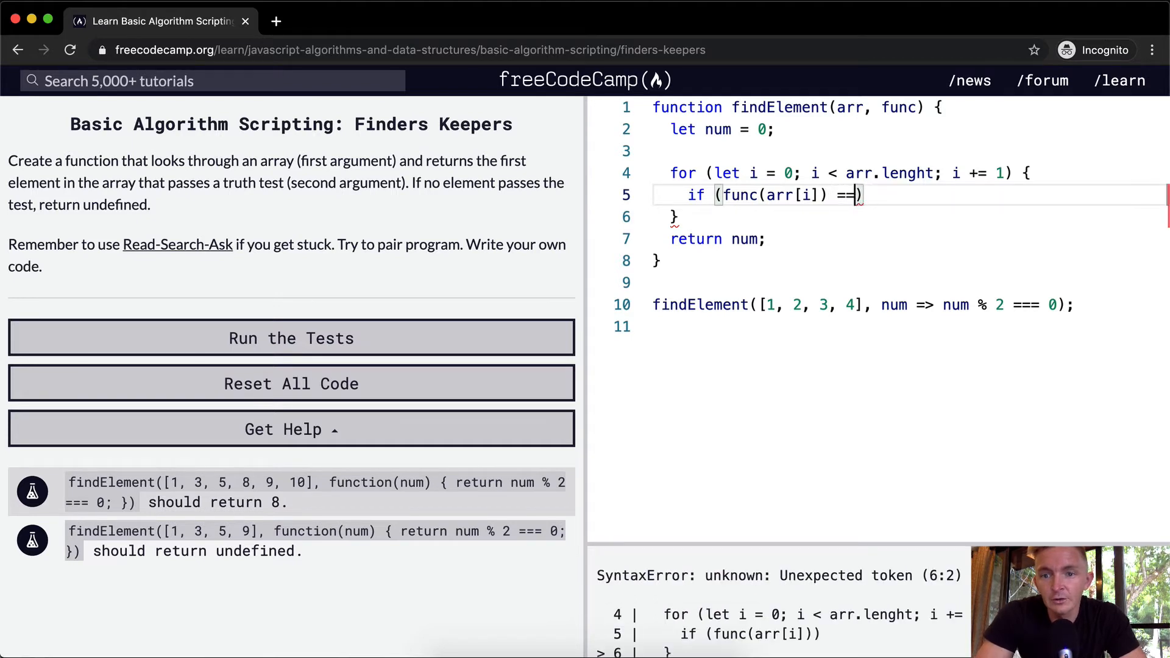
{"action": "key", "text": "Backspace"}
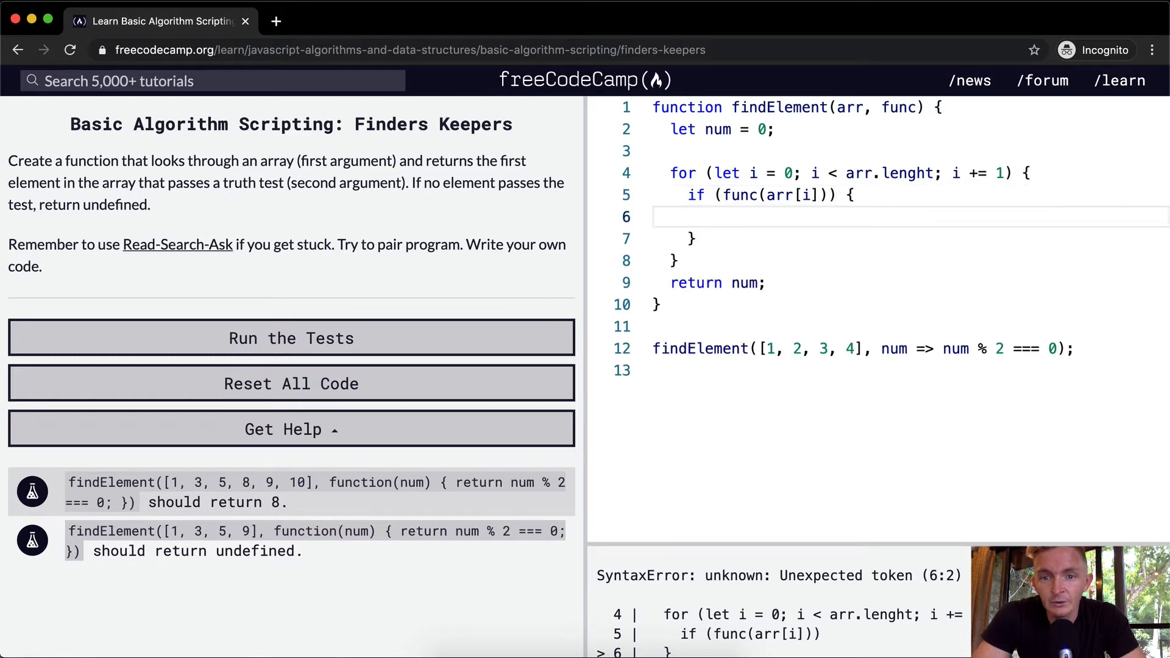
{"action": "type", "text": "return"}
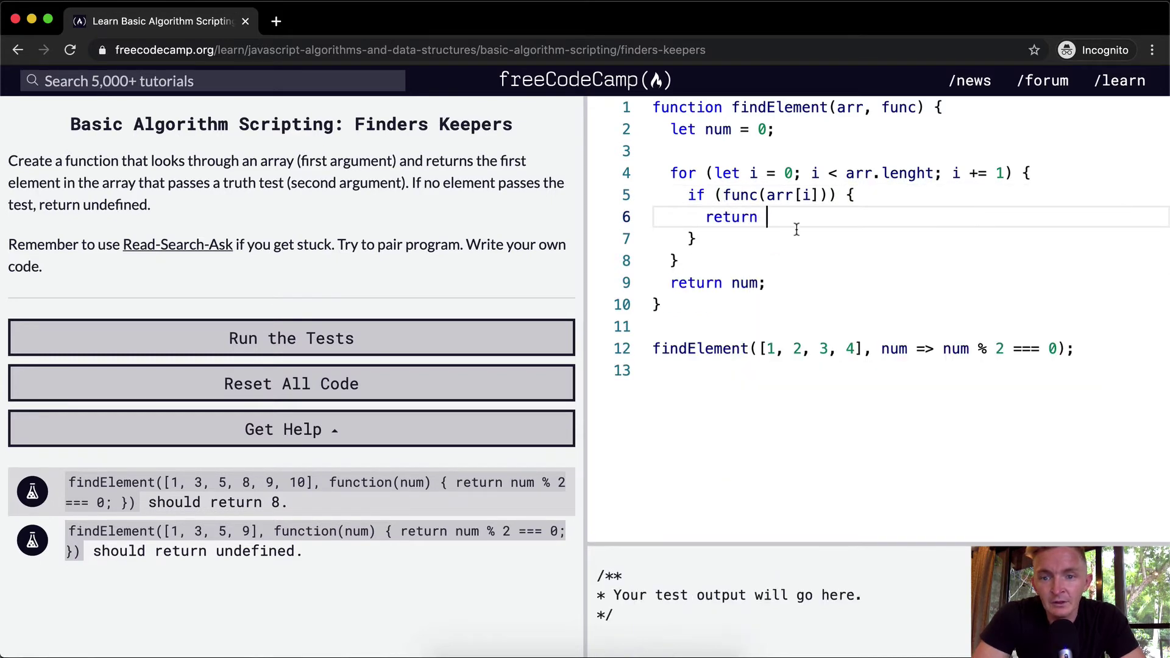
{"action": "type", "text": "arr[i];"}
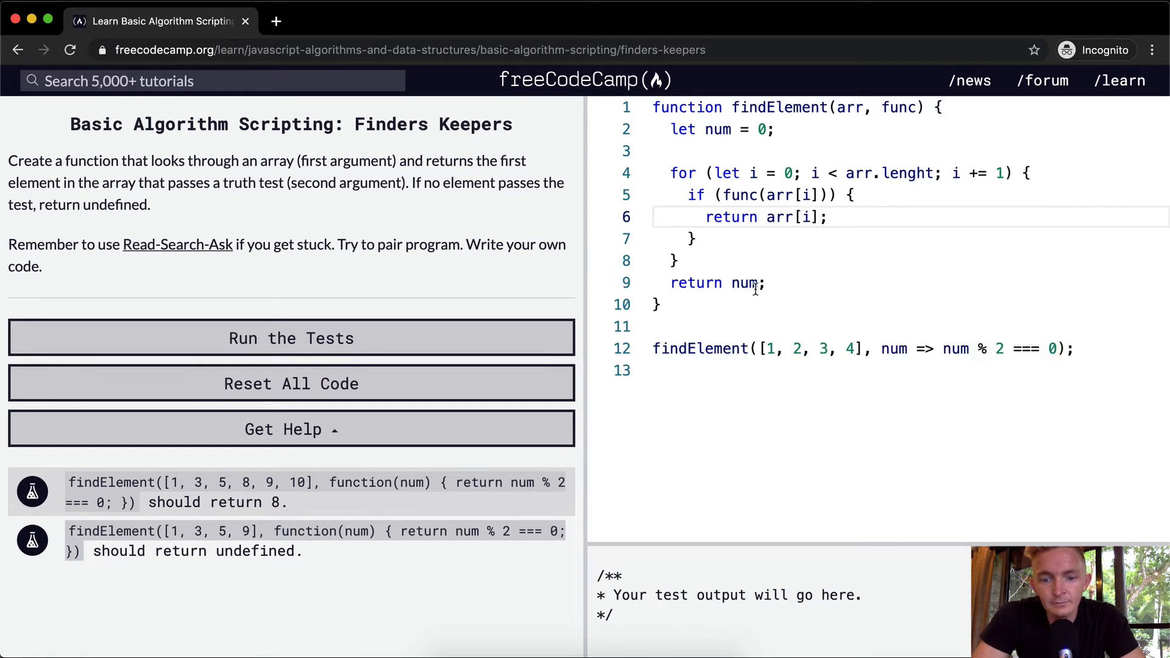
{"action": "double_click", "coordinate": [744, 283]}
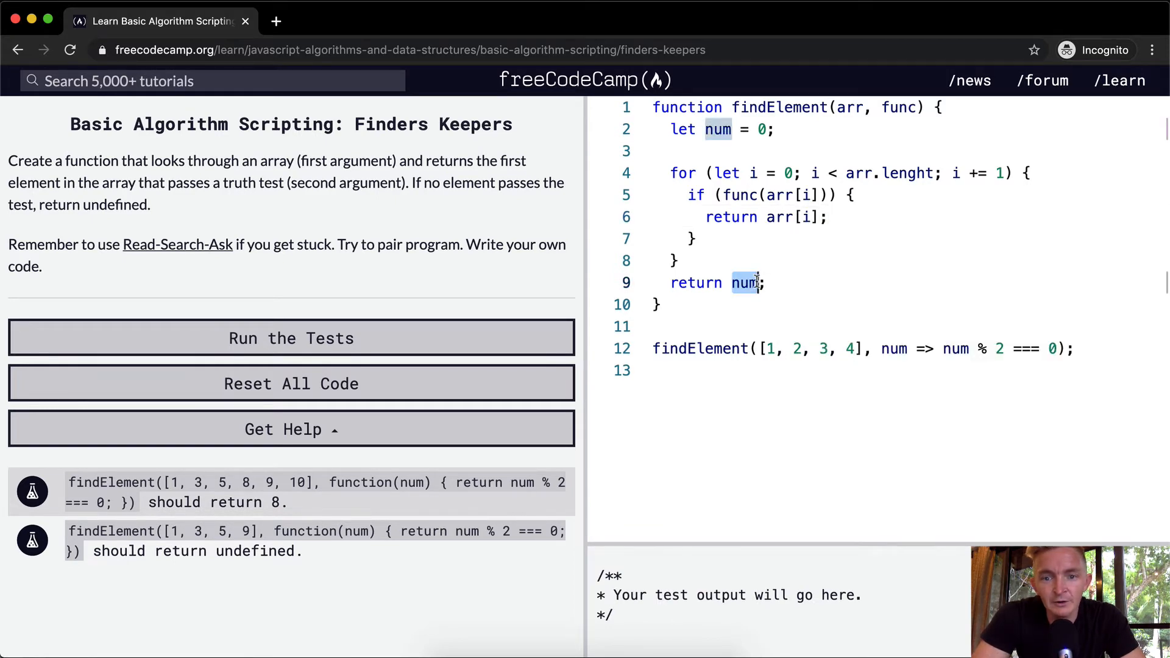
{"action": "type", "text": "undefined"}
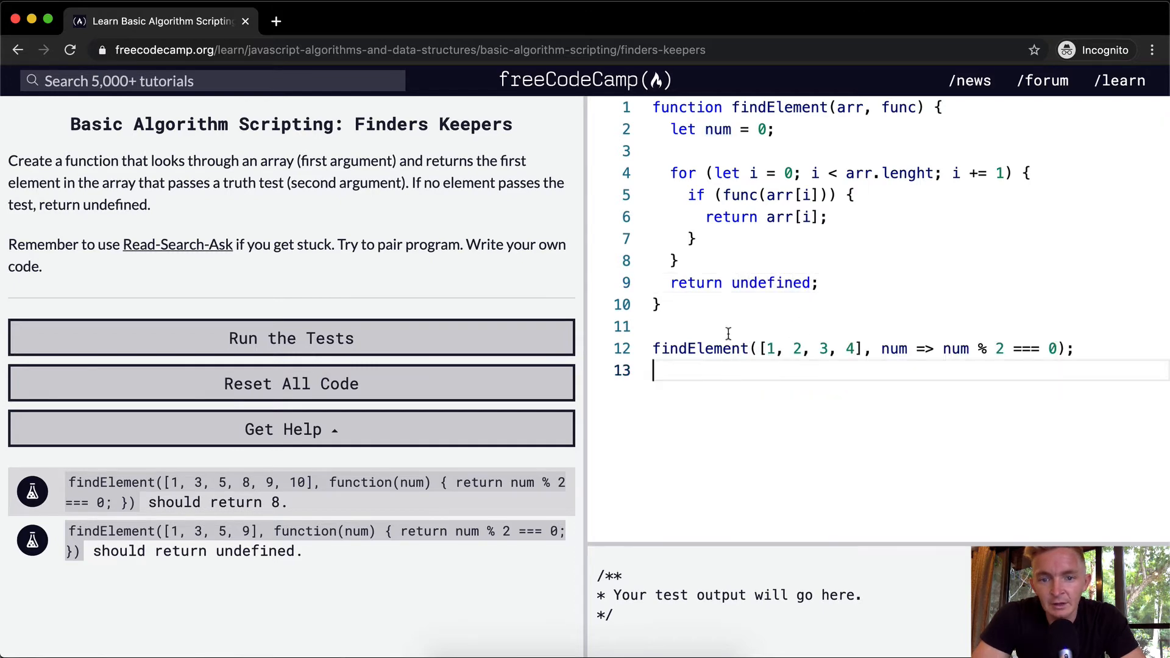
Step: Wrap the sample call in console.log, log arr[i] in the loop, and fix lenght to length
{"action": "type", "text": "console.log("}
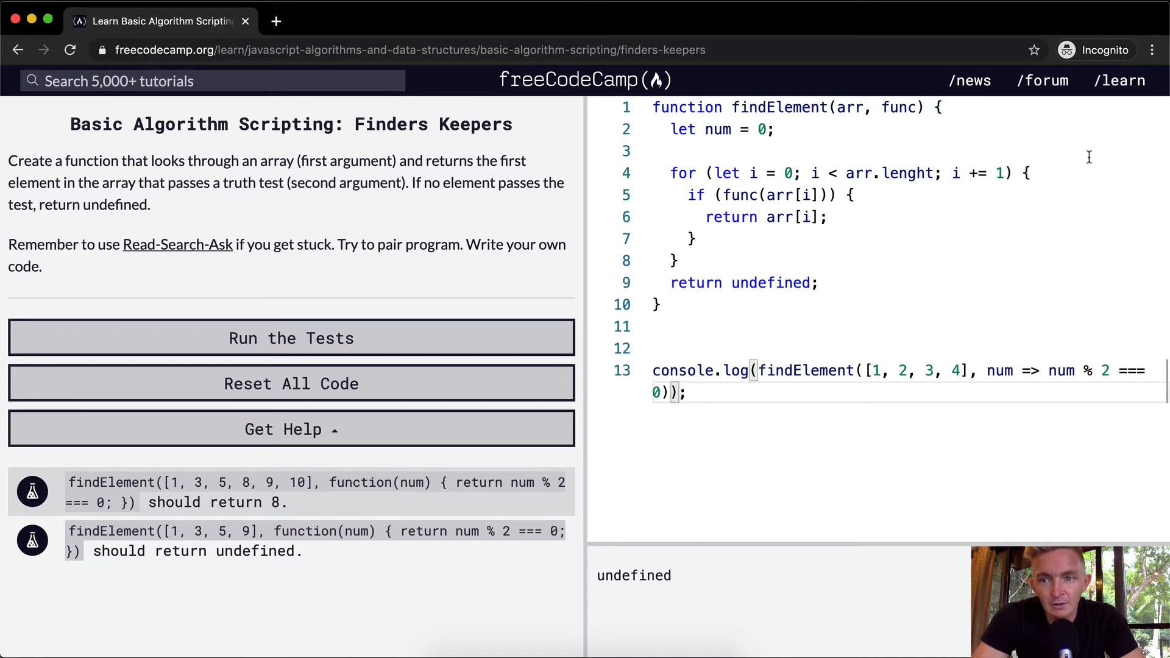
{"action": "double_click", "coordinate": [772, 195]}
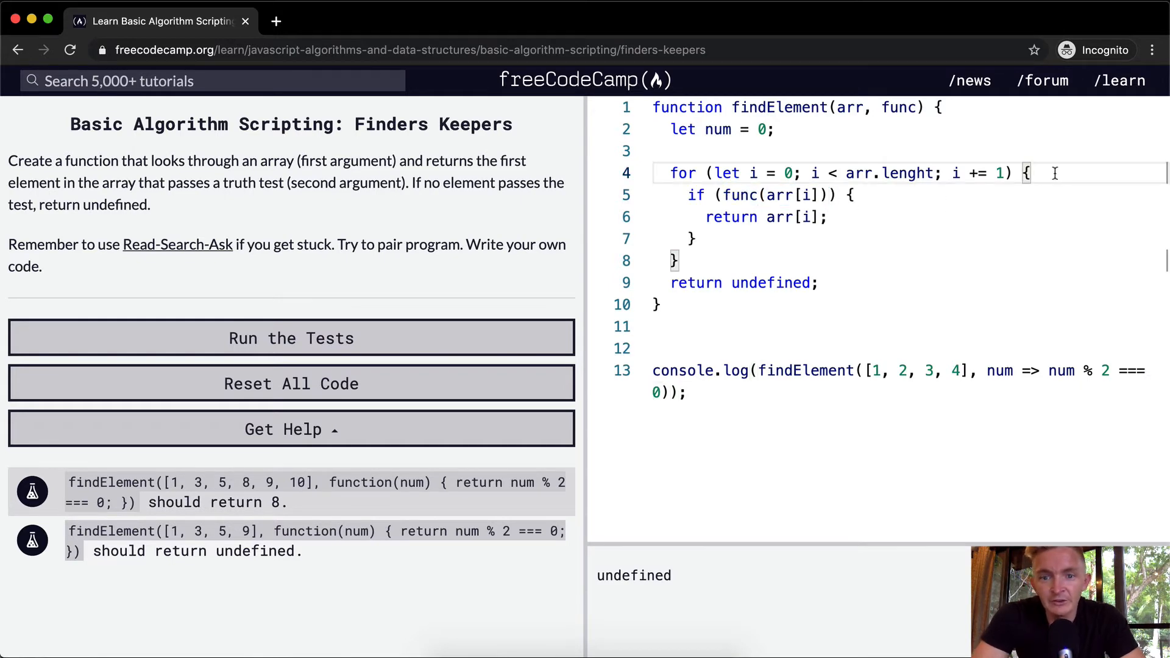
{"action": "type", "text": "console.log(arr[i]);"}
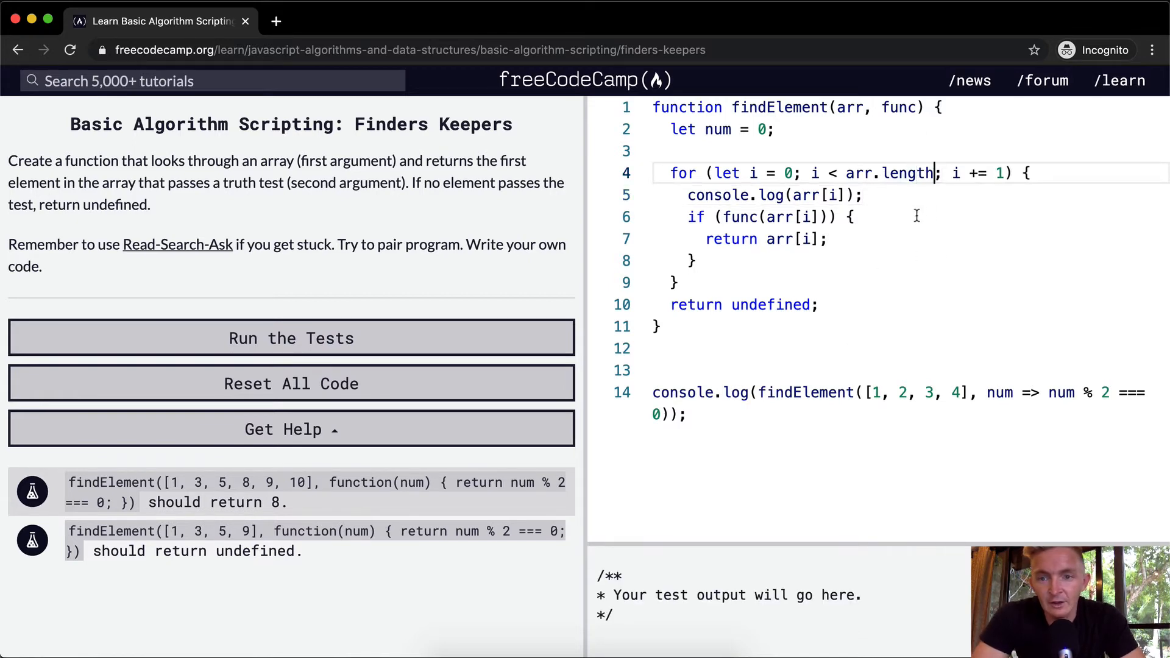
{"action": "left_click", "coordinate": [290, 337]}
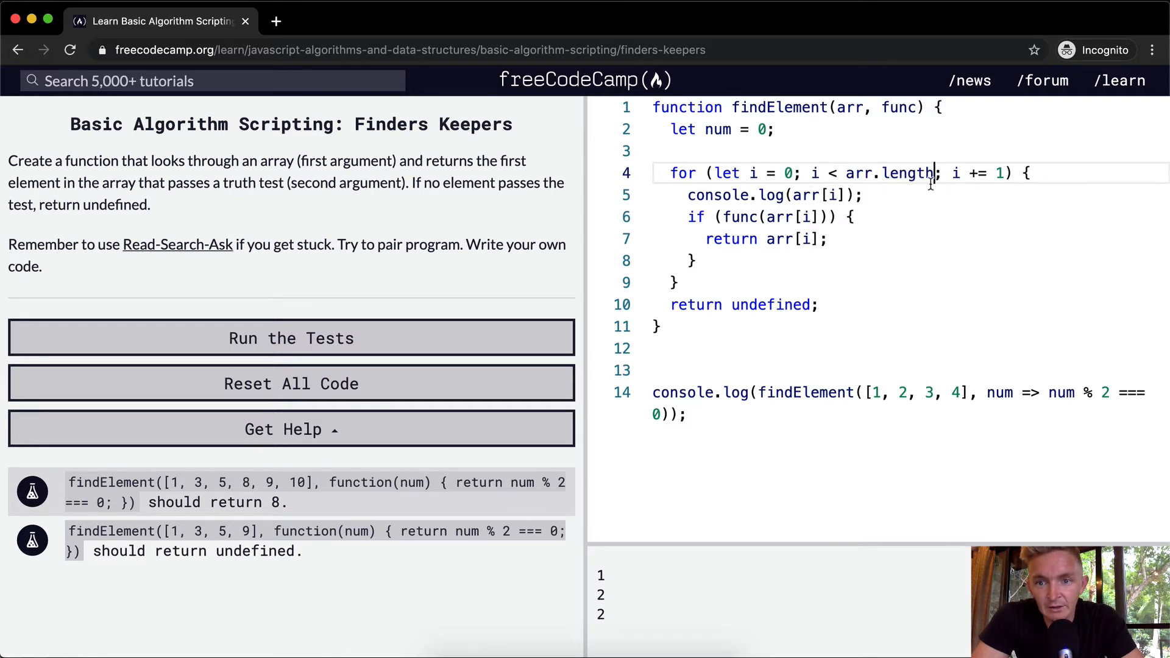
{"action": "mouse_move", "coordinate": [899, 406]}
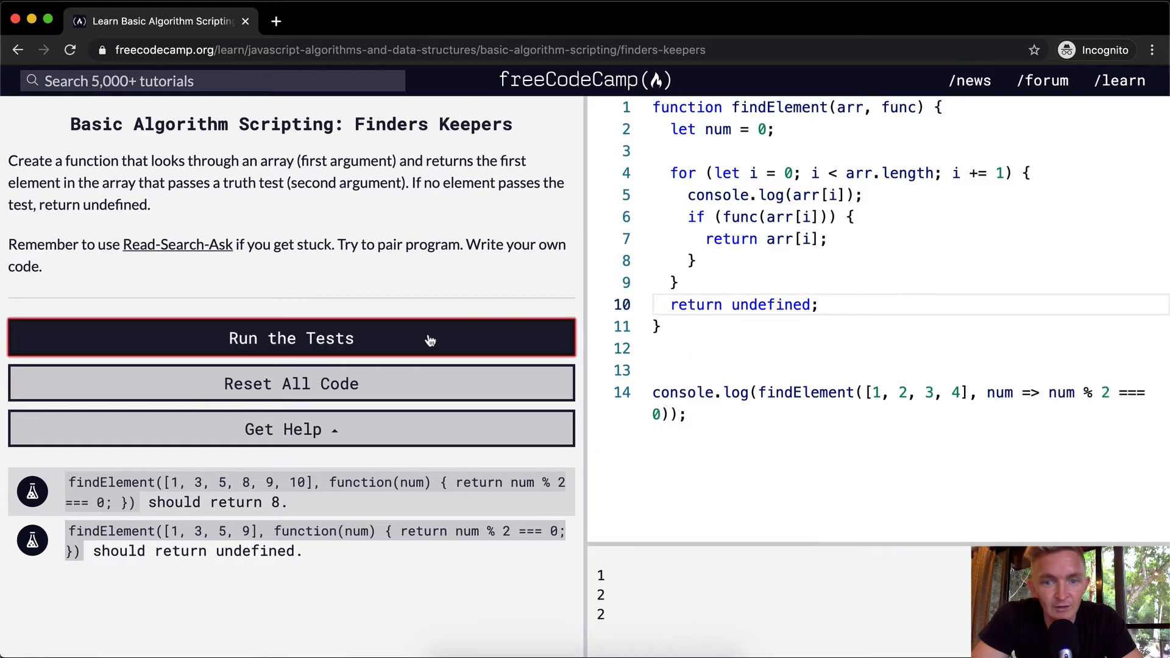
Step: Run the tests, dismiss the Save As dialog, and delete console.log(arr[i]) from the loop
{"action": "left_click", "coordinate": [290, 338]}
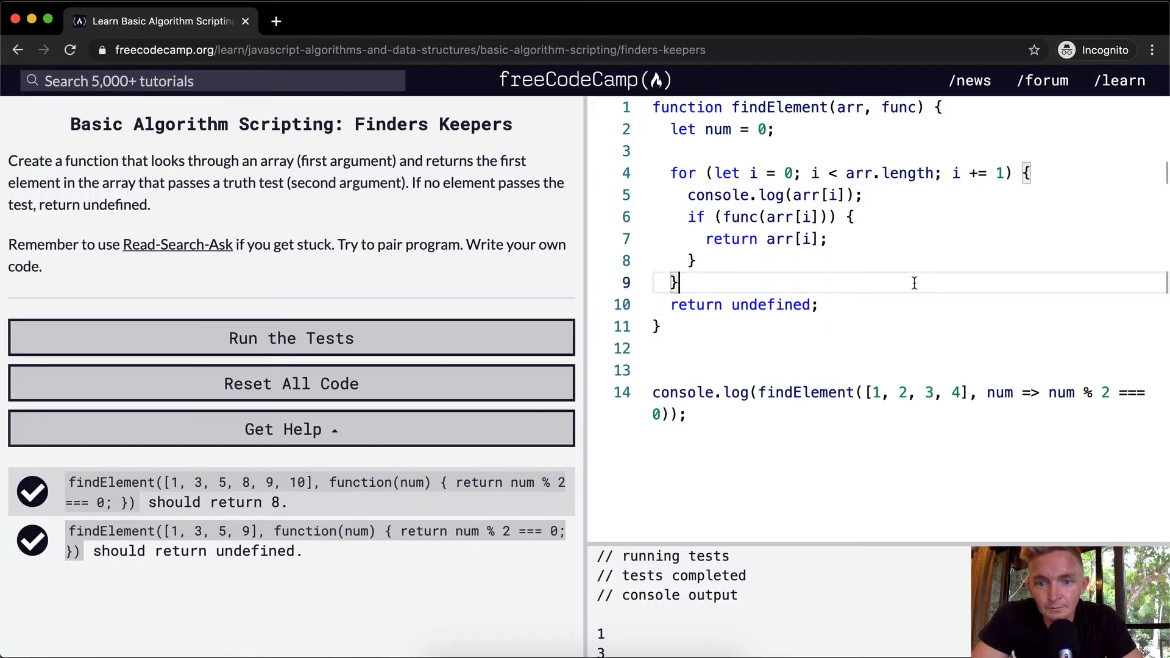
{"action": "key", "text": "enter"}
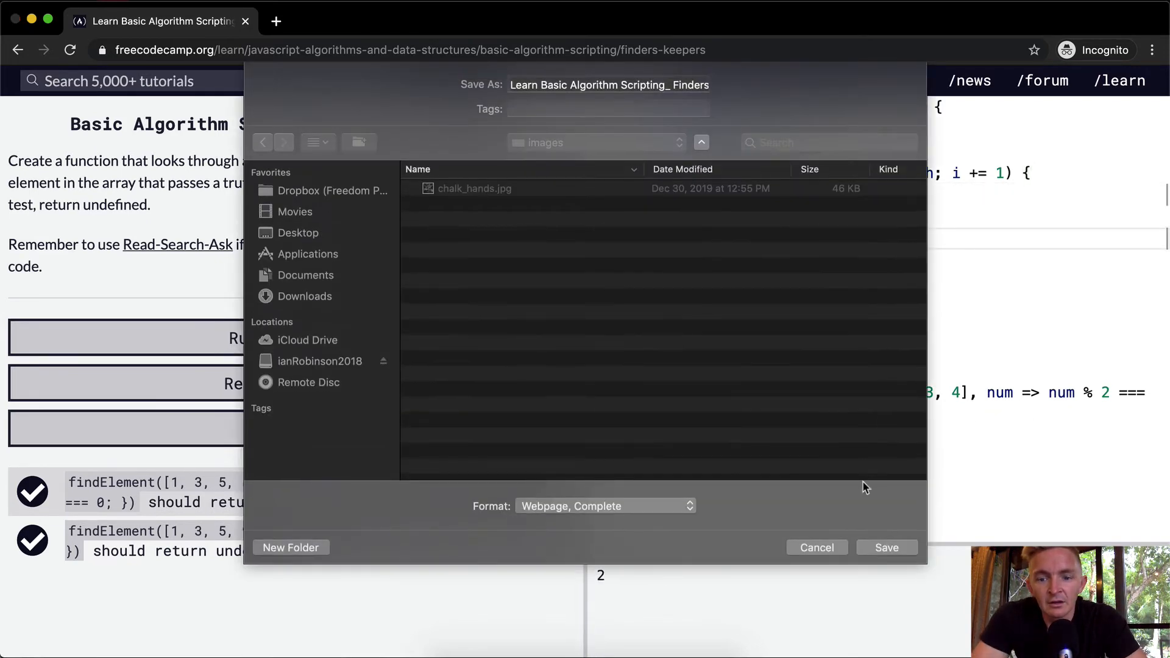
{"action": "left_click", "coordinate": [815, 547]}
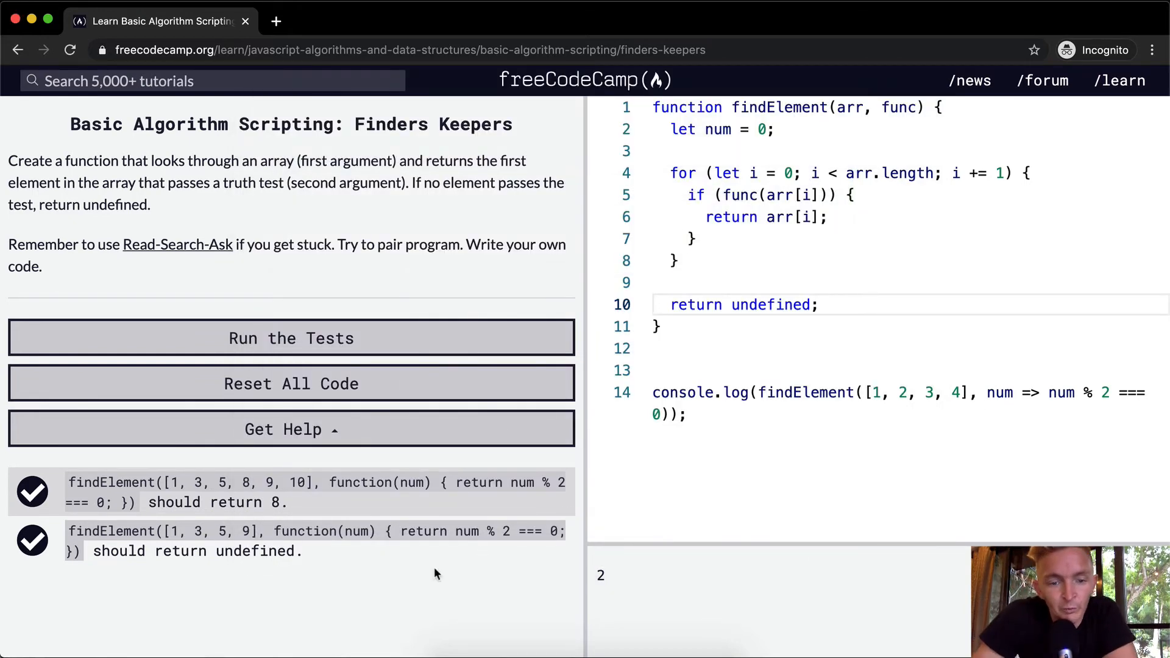
{"action": "left_click", "coordinate": [272, 531]}
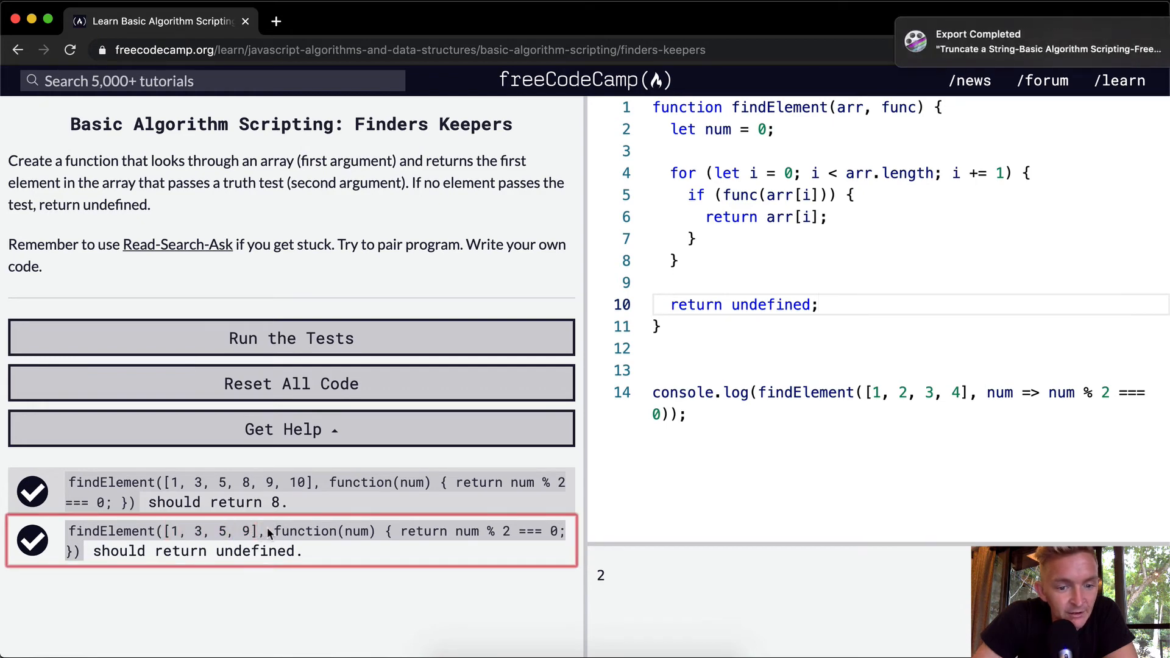
{"action": "mouse_move", "coordinate": [159, 456]}
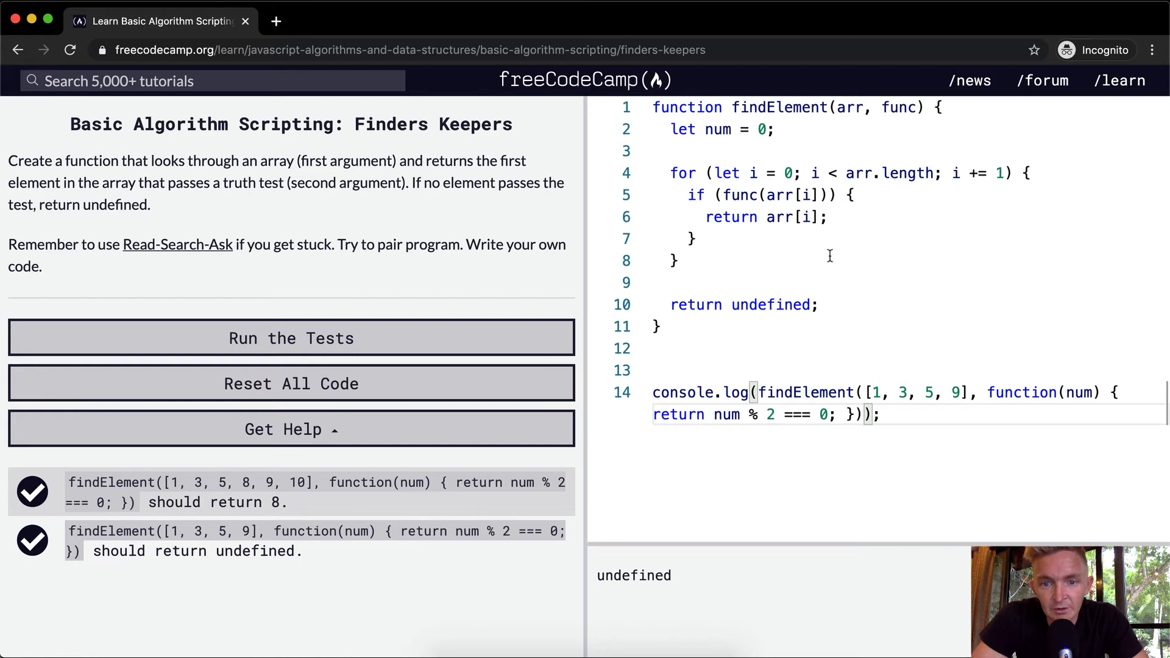
{"action": "mouse_move", "coordinate": [738, 173]}
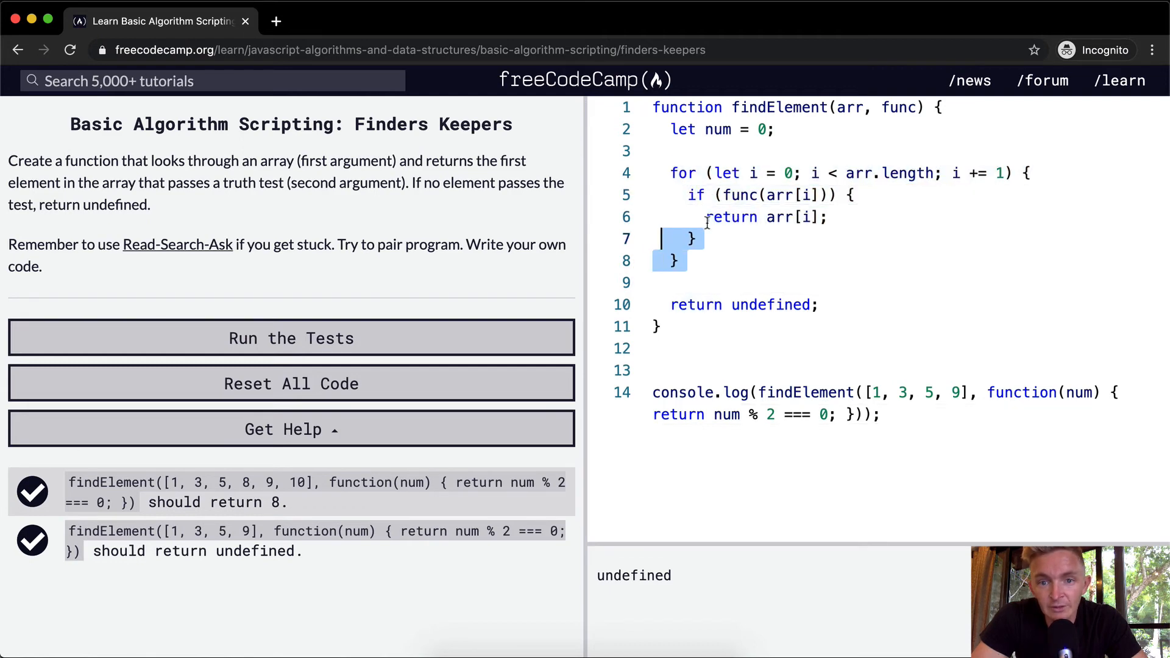
Step: Change the logged call to use [1, 3, 5, 8, 9, 10] with the even-number check
{"action": "left_click", "coordinate": [821, 304]}
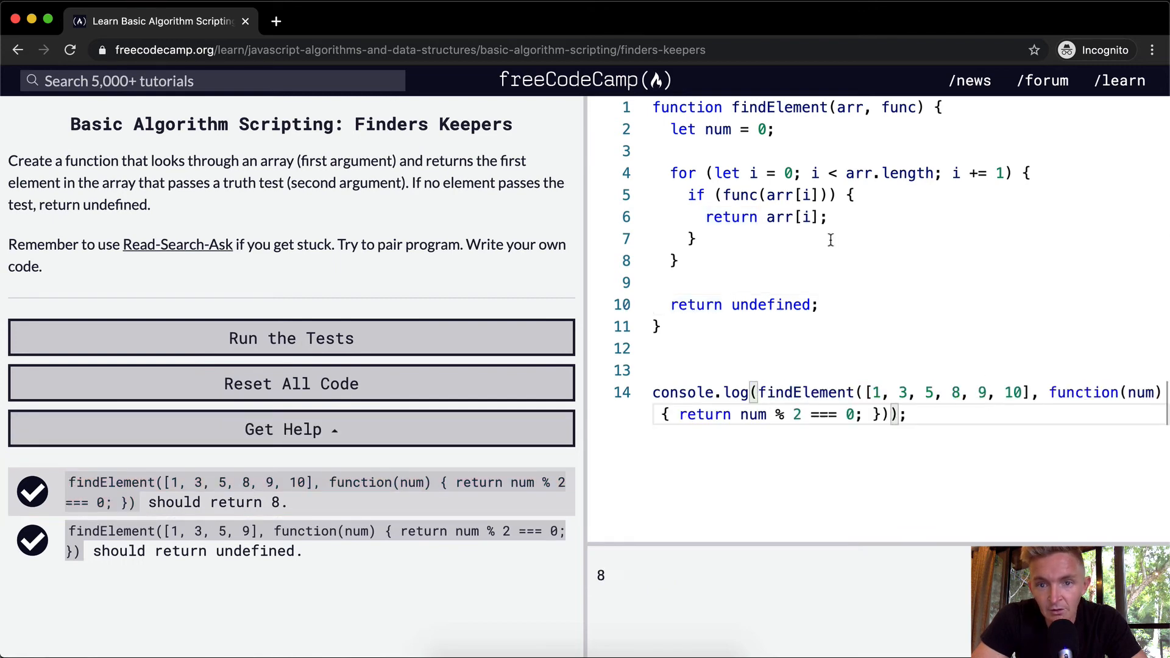
Step: Briefly add console.log(arr[i]) in the loop, remove it, and rerun the tests
{"action": "type", "text": "console."}
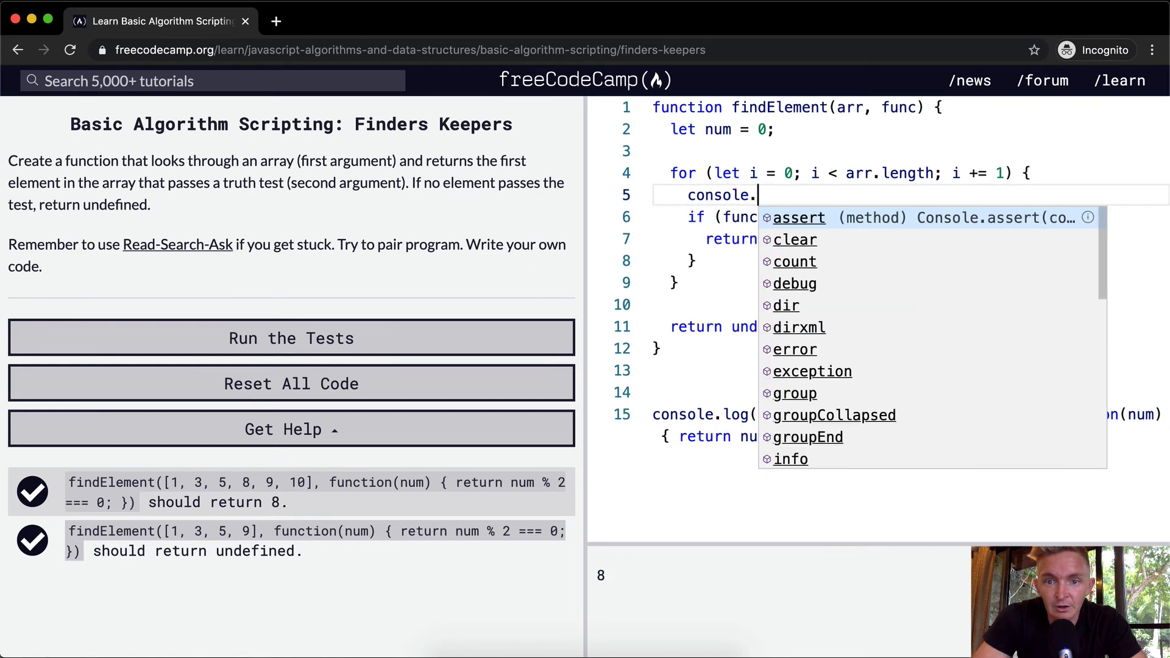
{"action": "type", "text": "log(arr[i]"}
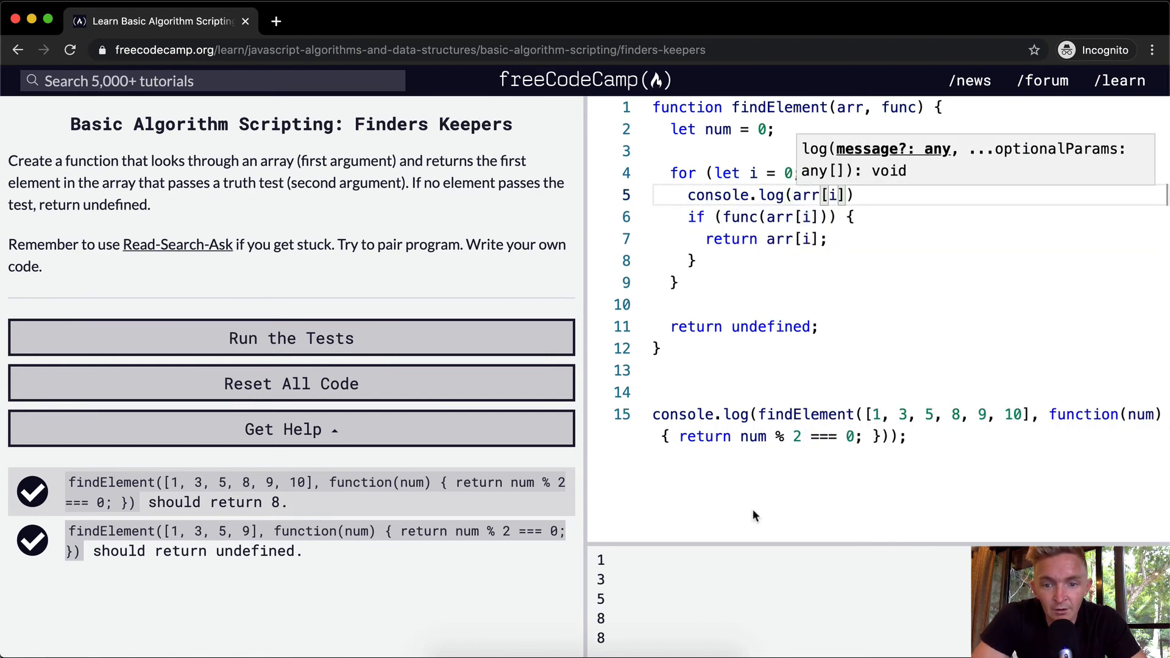
{"action": "mouse_move", "coordinate": [618, 626]}
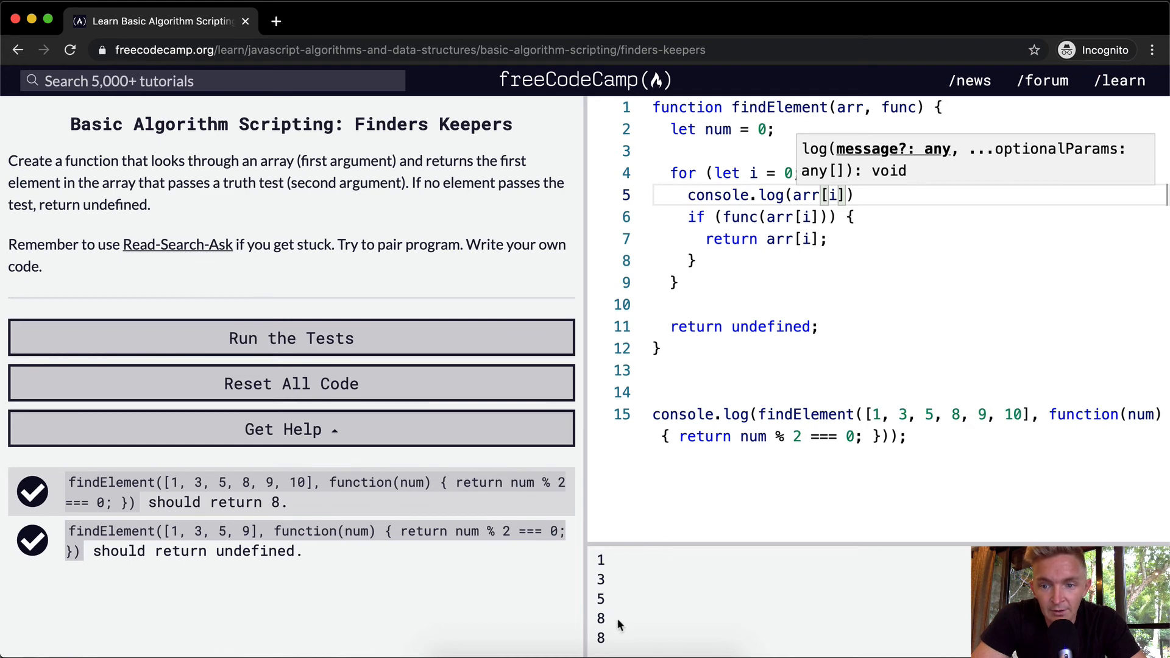
{"action": "mouse_move", "coordinate": [925, 431]}
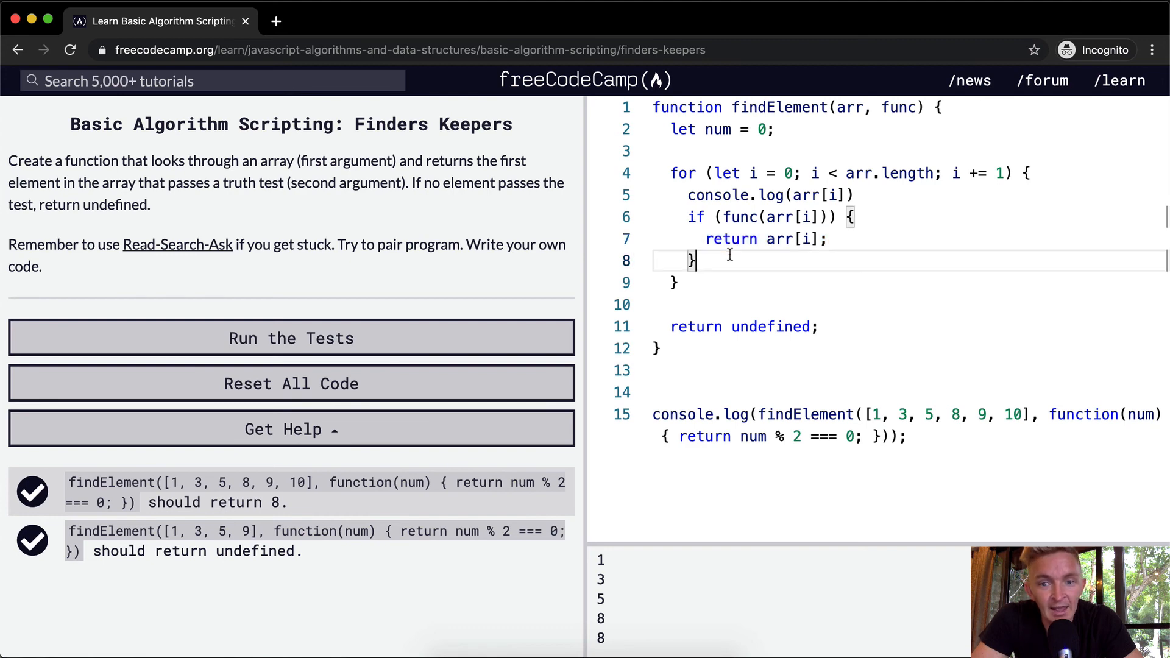
{"action": "mouse_move", "coordinate": [679, 276]}
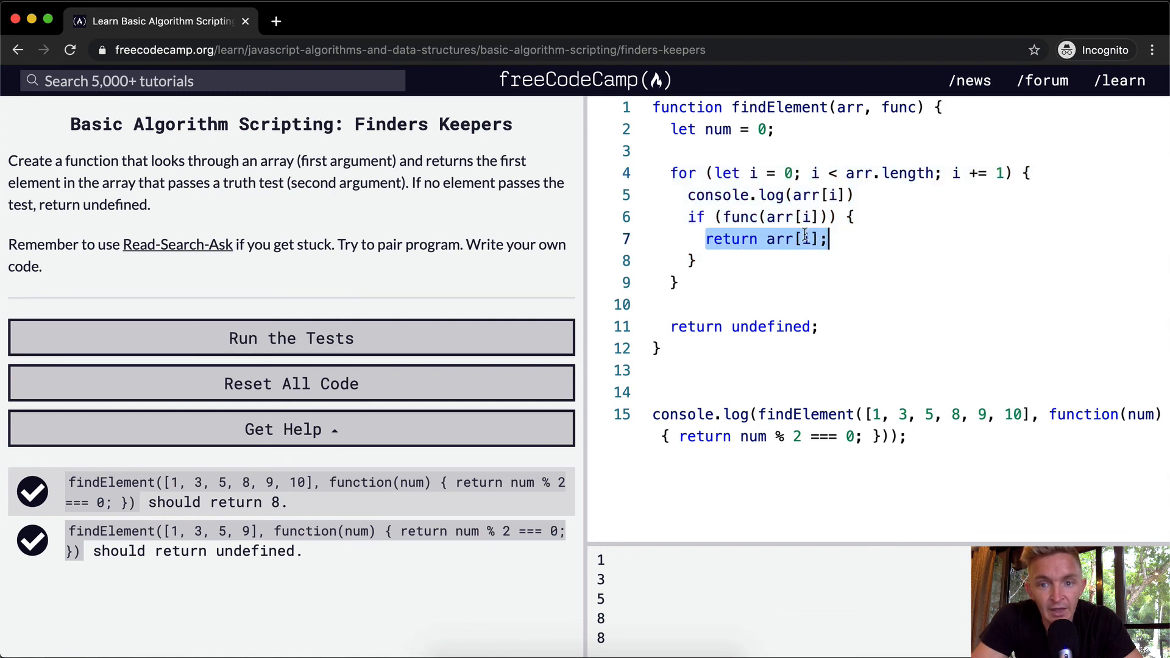
{"action": "left_click", "coordinate": [954, 415]}
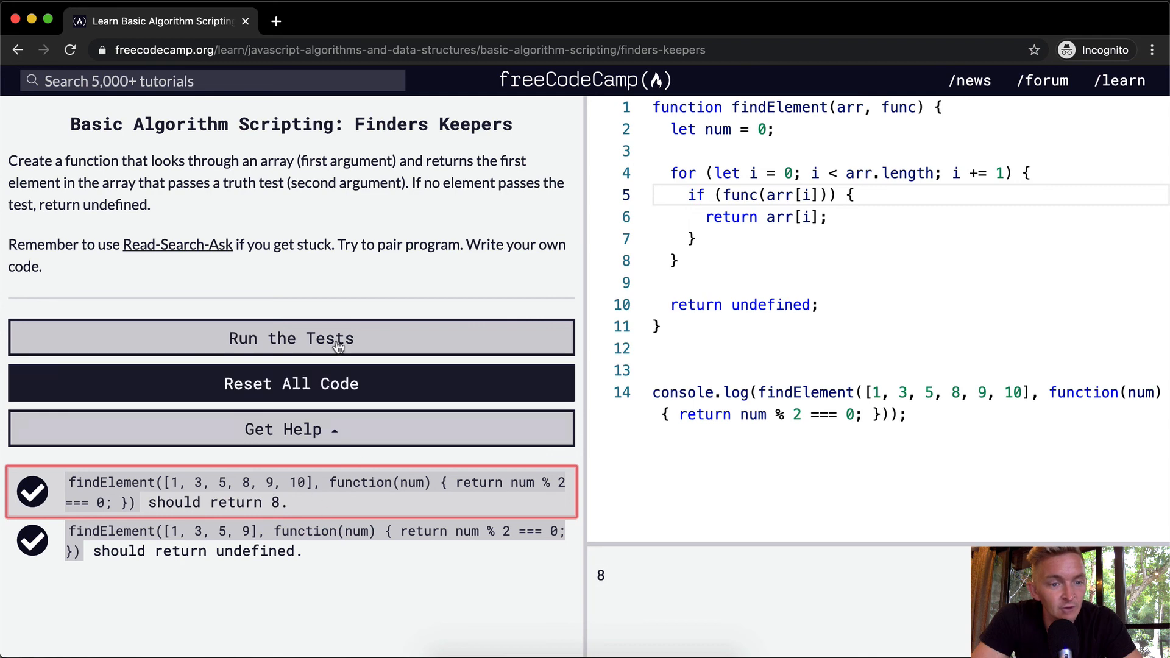
{"action": "left_click", "coordinate": [292, 337]}
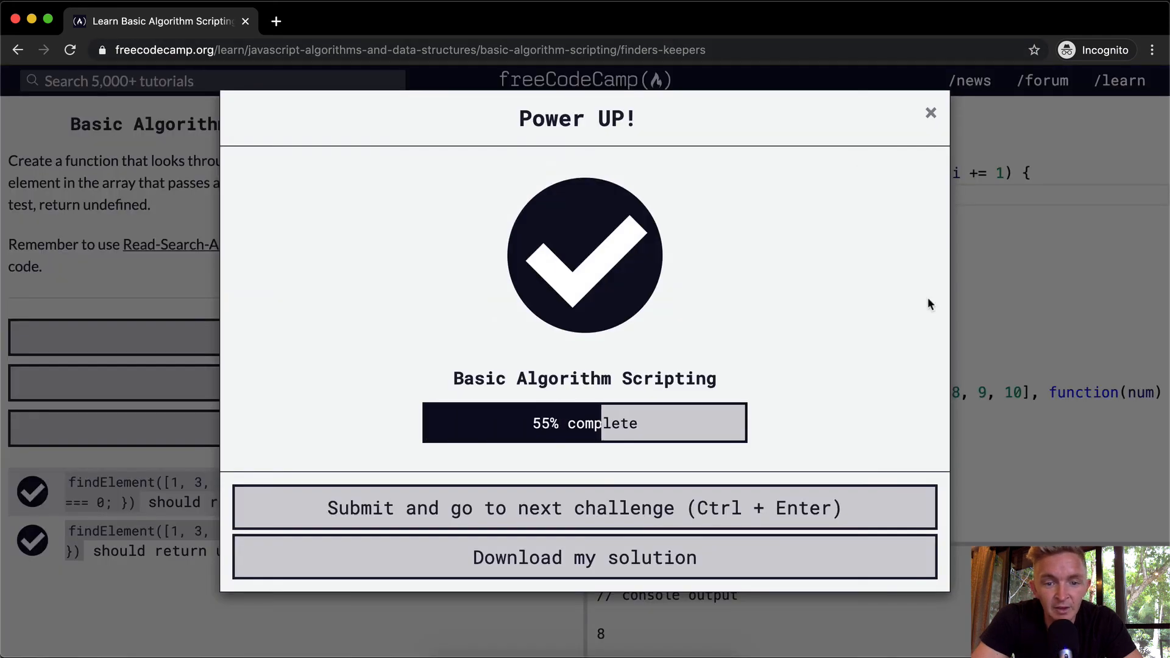